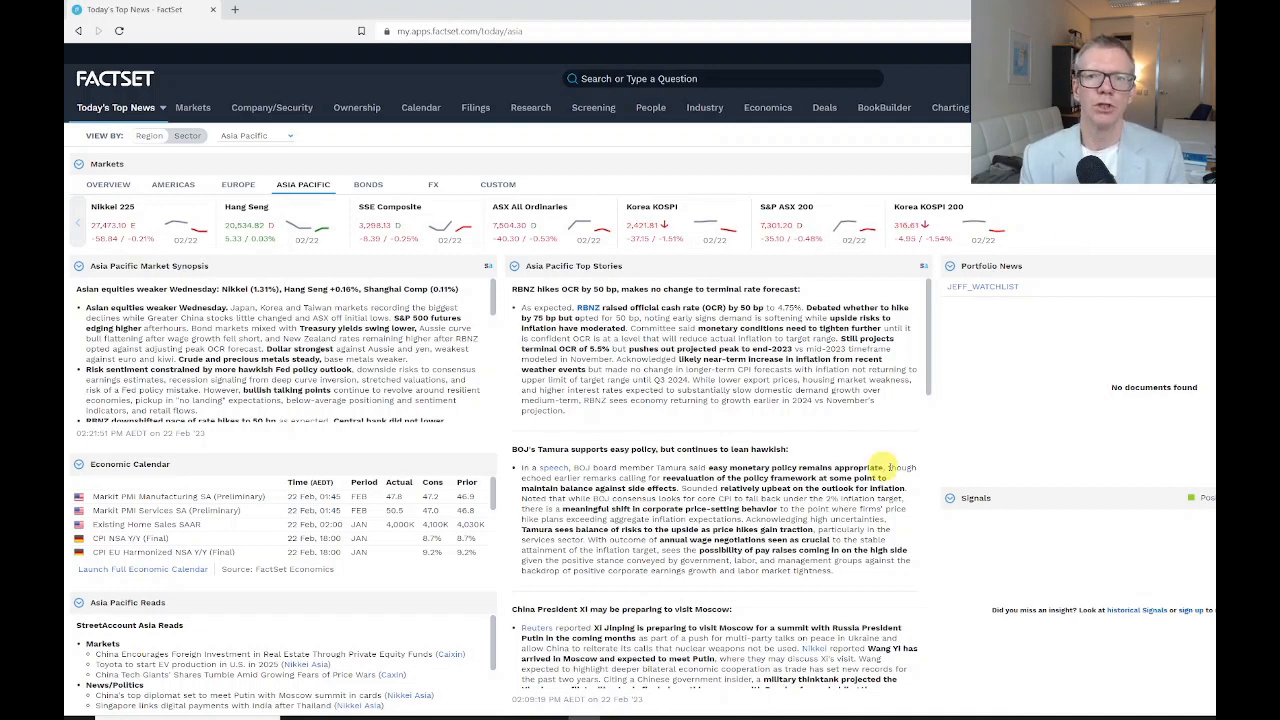
mouse_move(639, 192)
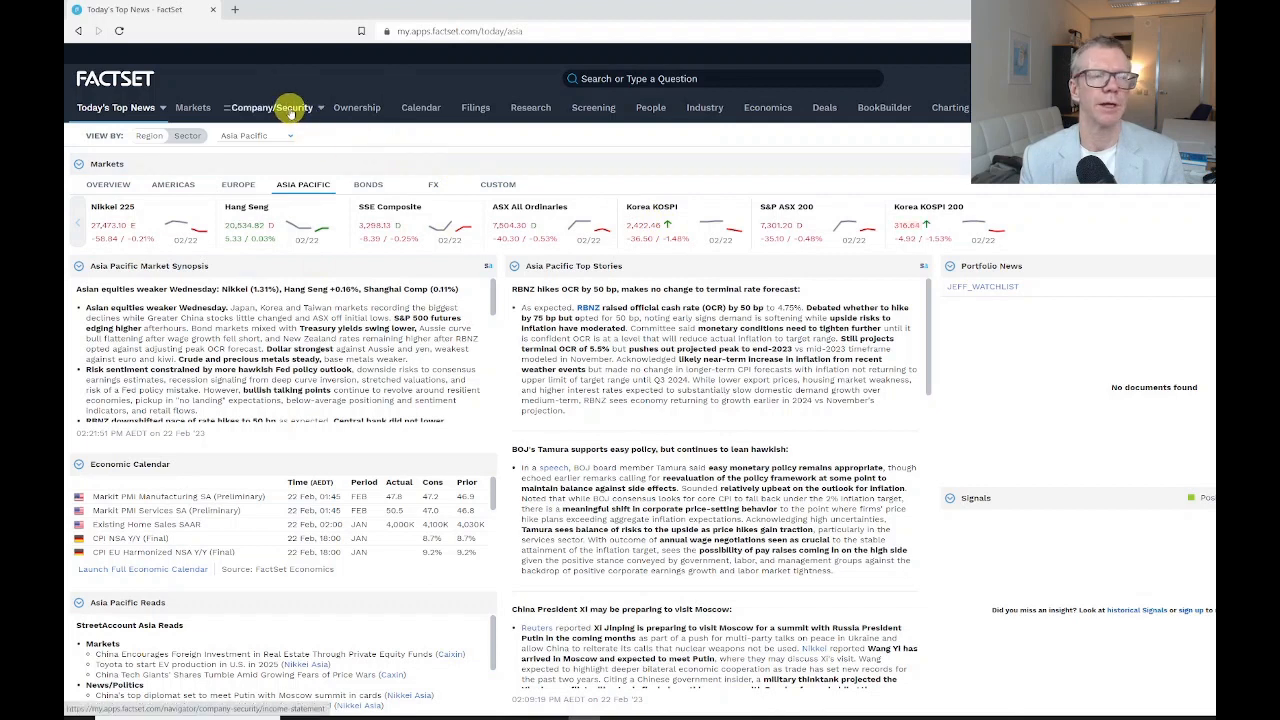
Leave top news for the Company/Security income statement of CSL Limited (CSL-AU).
click(291, 108)
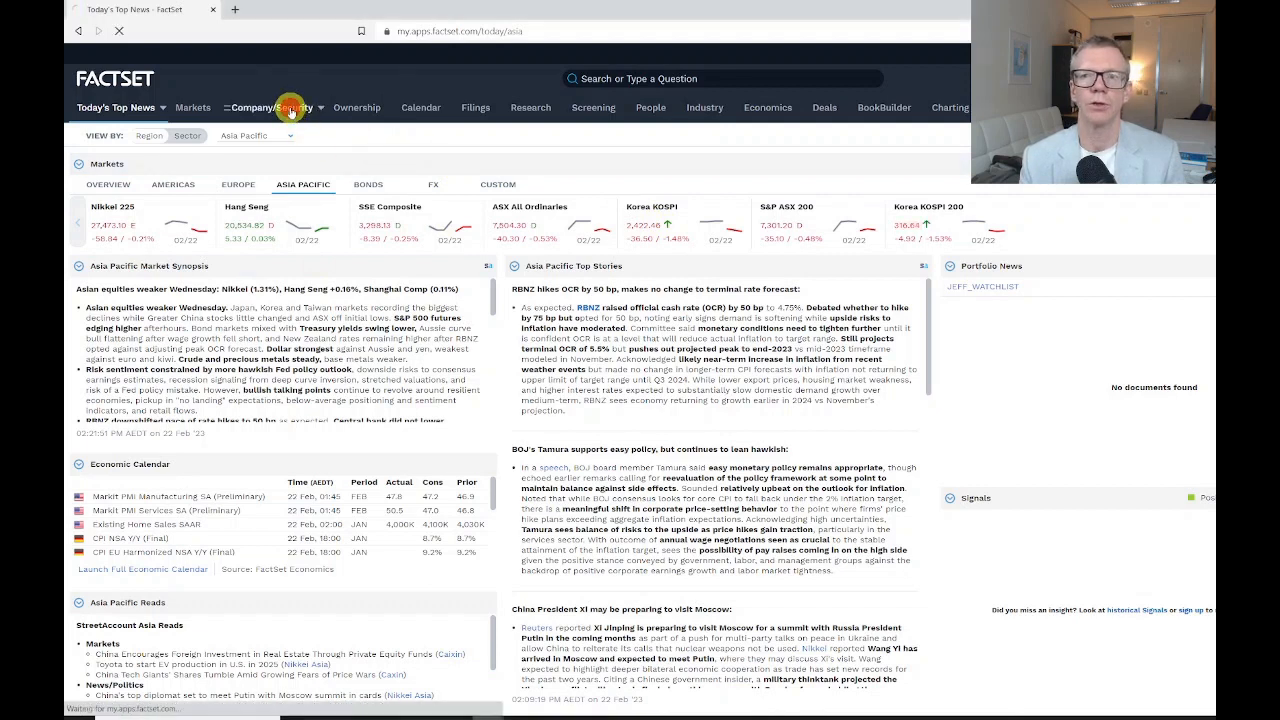
click(285, 108)
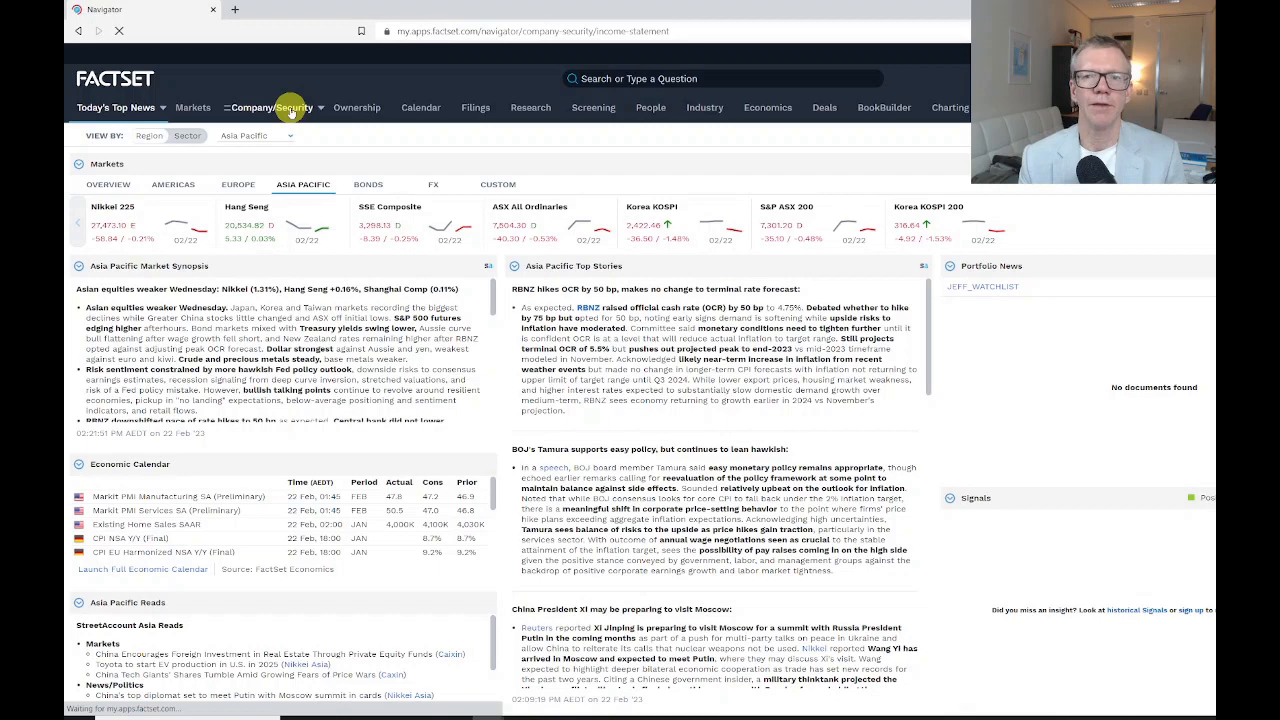
click(290, 107)
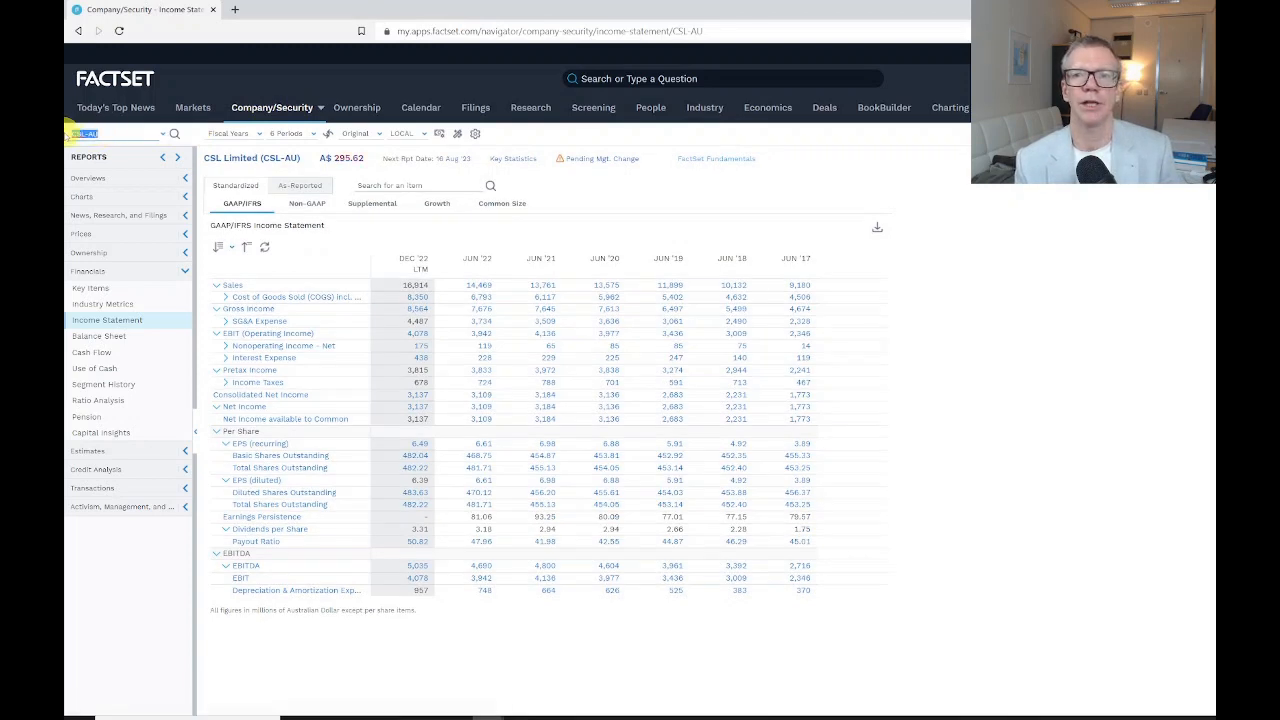
Search 'JBH' and select JB Hi-Fi Limited (JBH-AU) as the company.
click(113, 133)
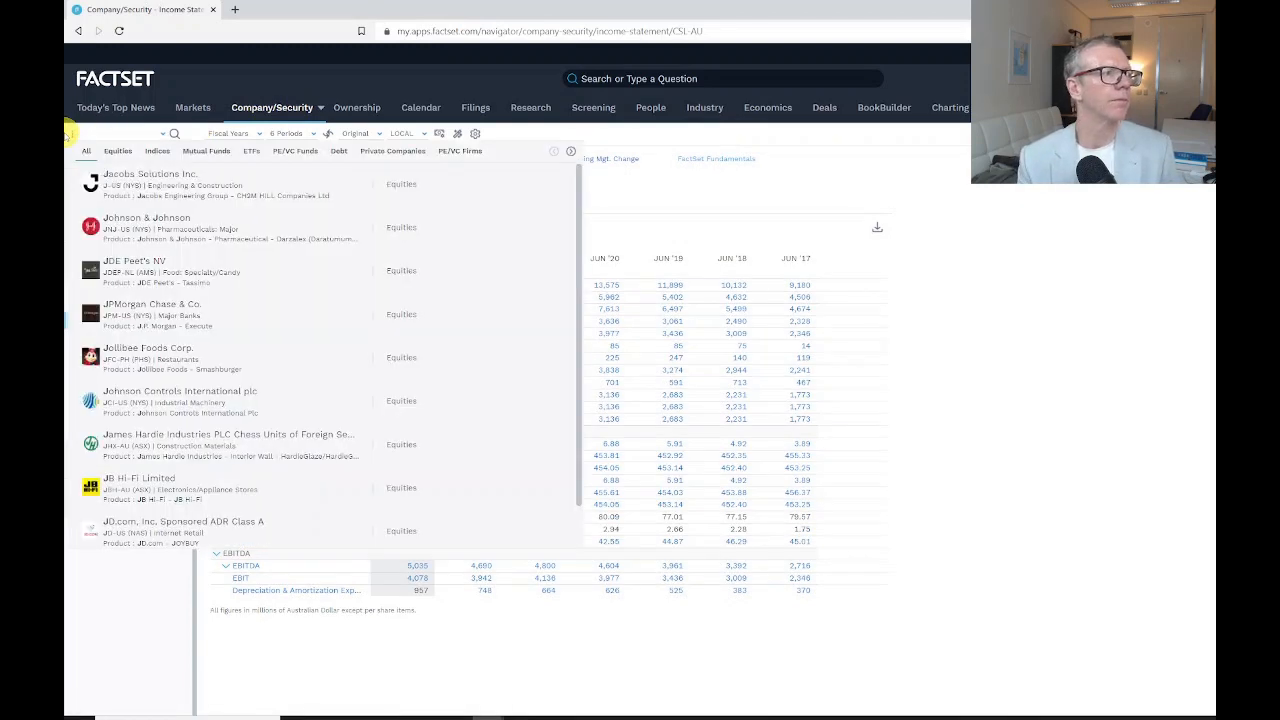
text(JBH)
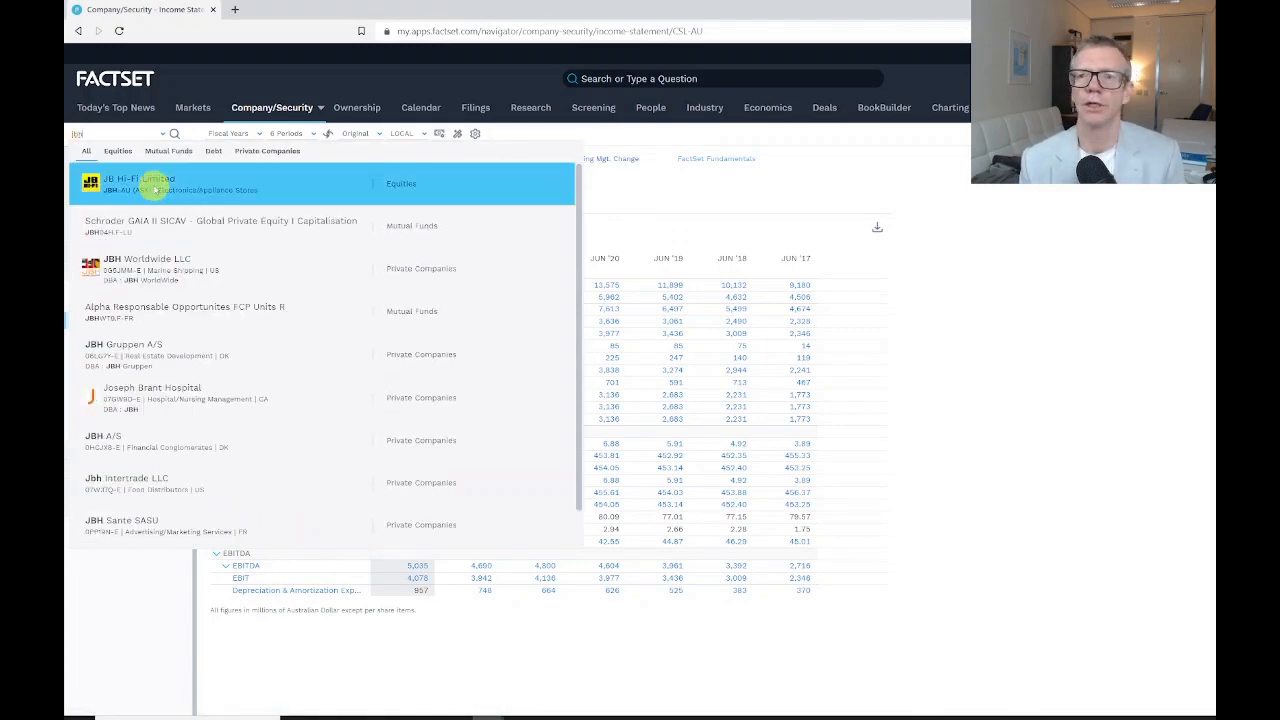
click(150, 183)
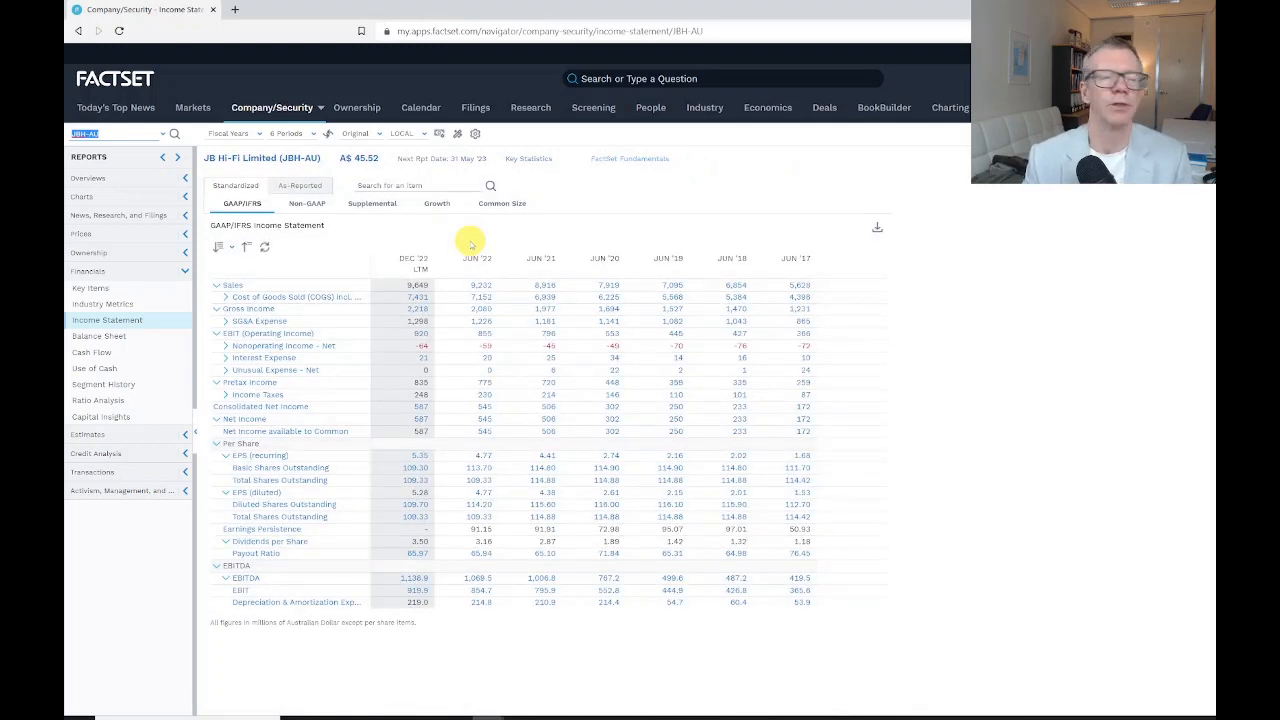
mouse_move(85, 177)
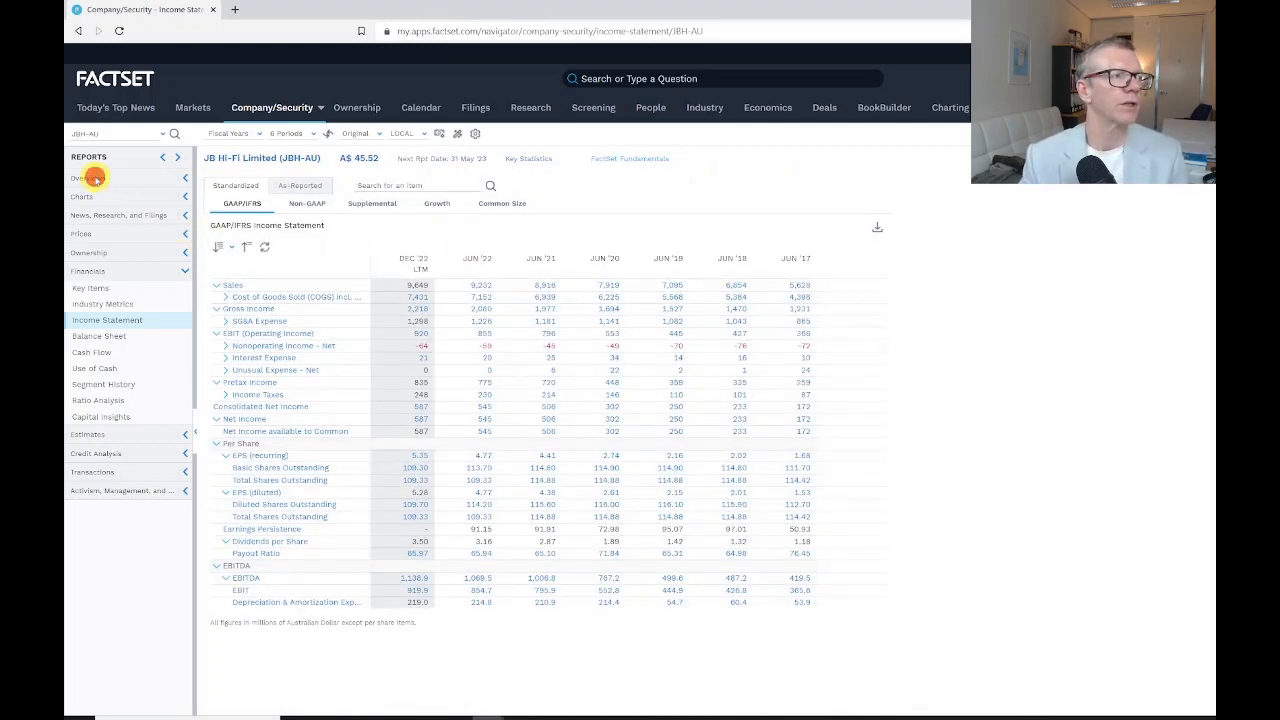
Open the Overviews > Snapshot report and scroll through description, chart and financials.
click(87, 178)
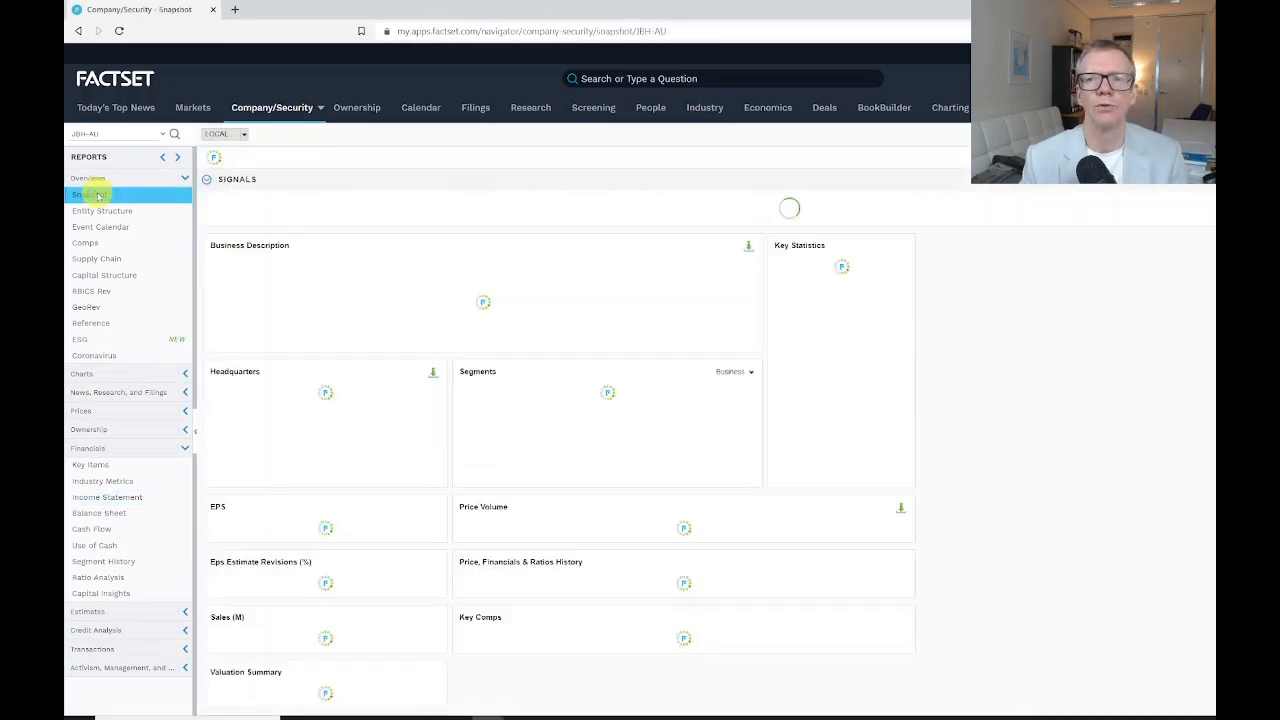
click(89, 194)
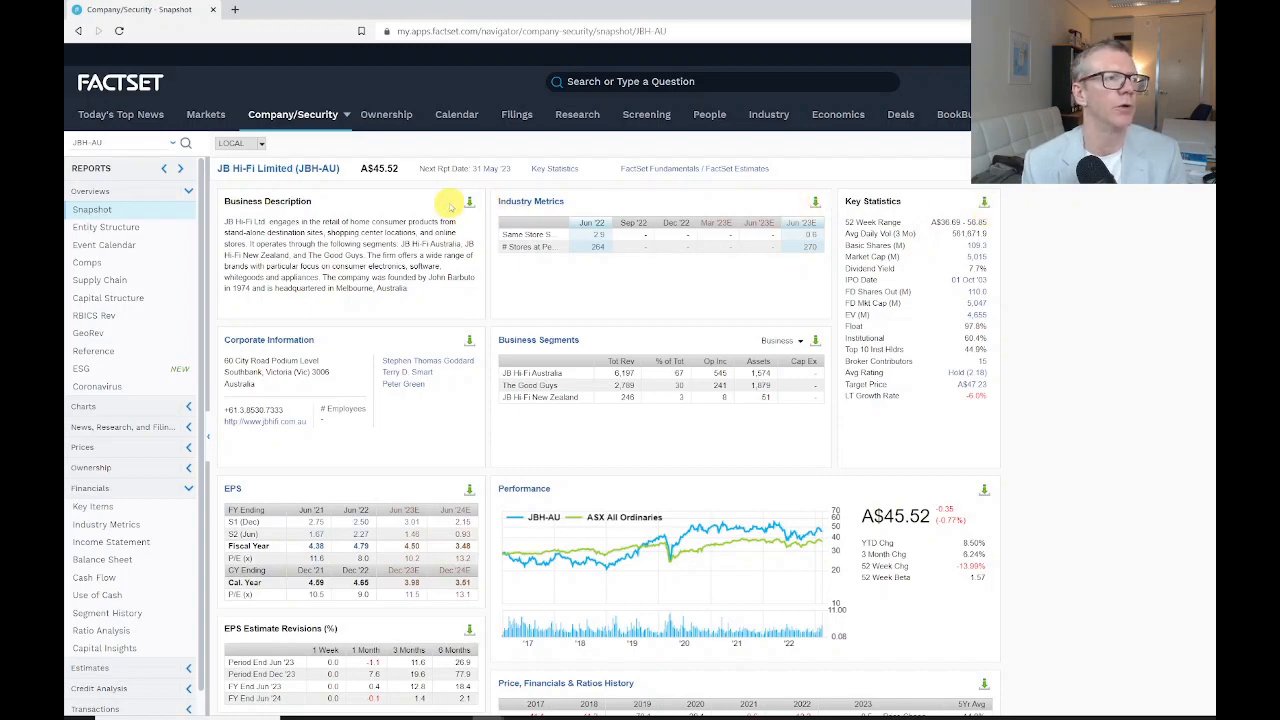
scroll(down, 3)
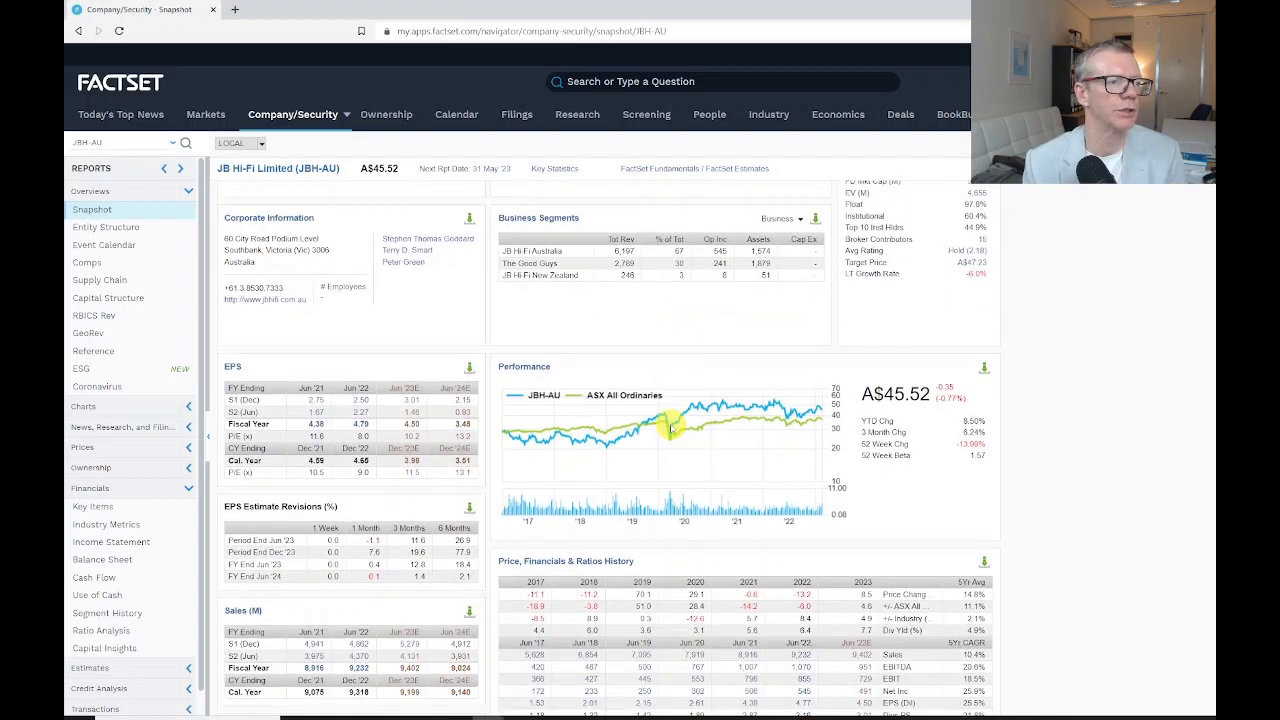
scroll(down, 3)
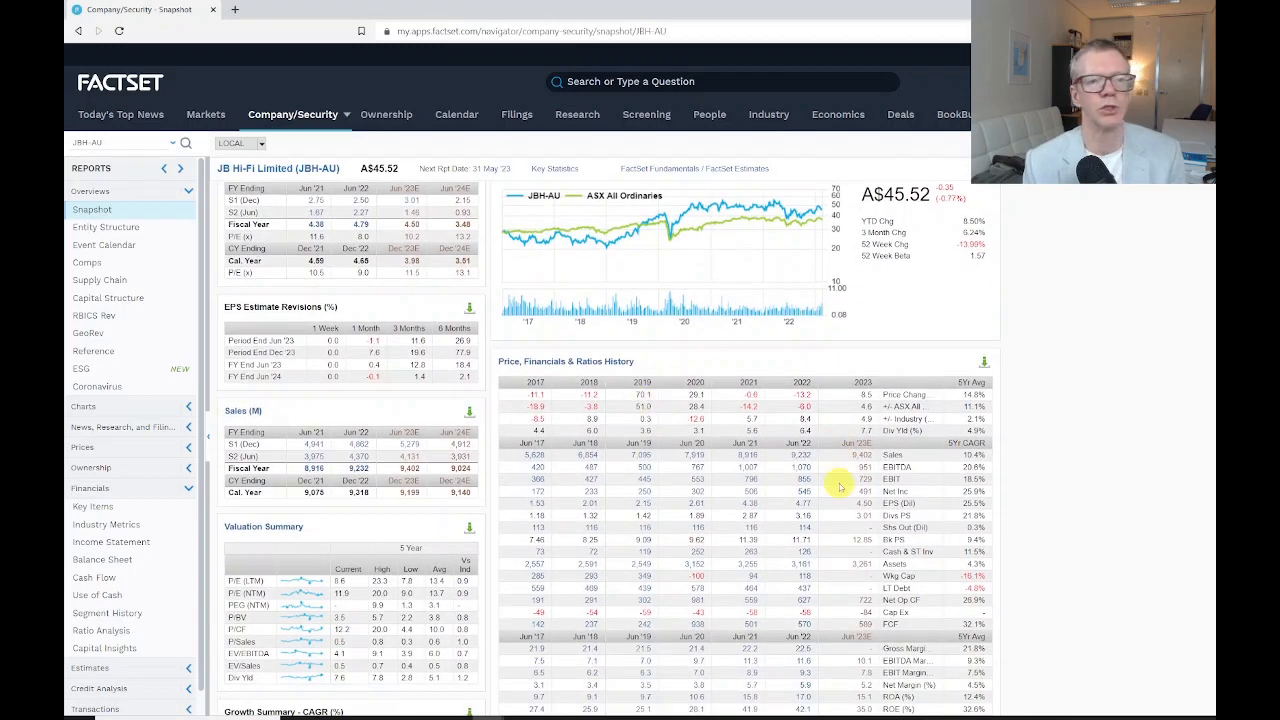
scroll(down, 3)
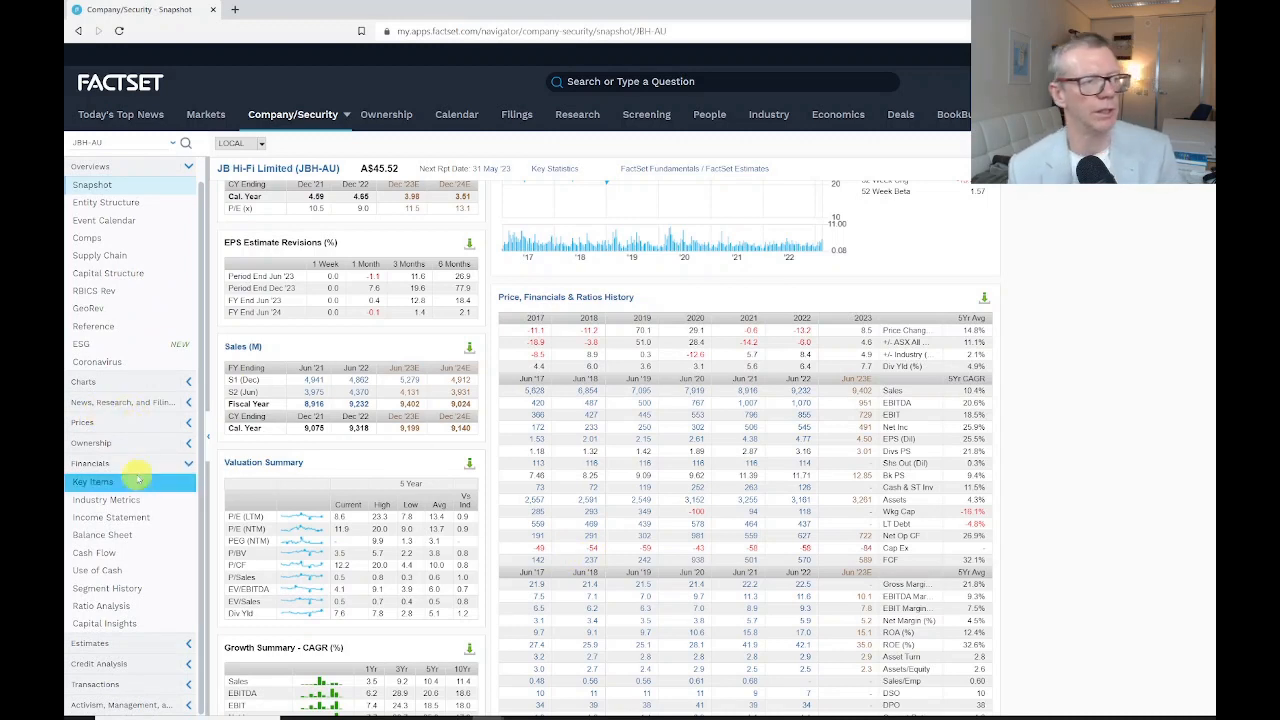
Open the Financials > Key Items report on its Valuation view.
click(91, 482)
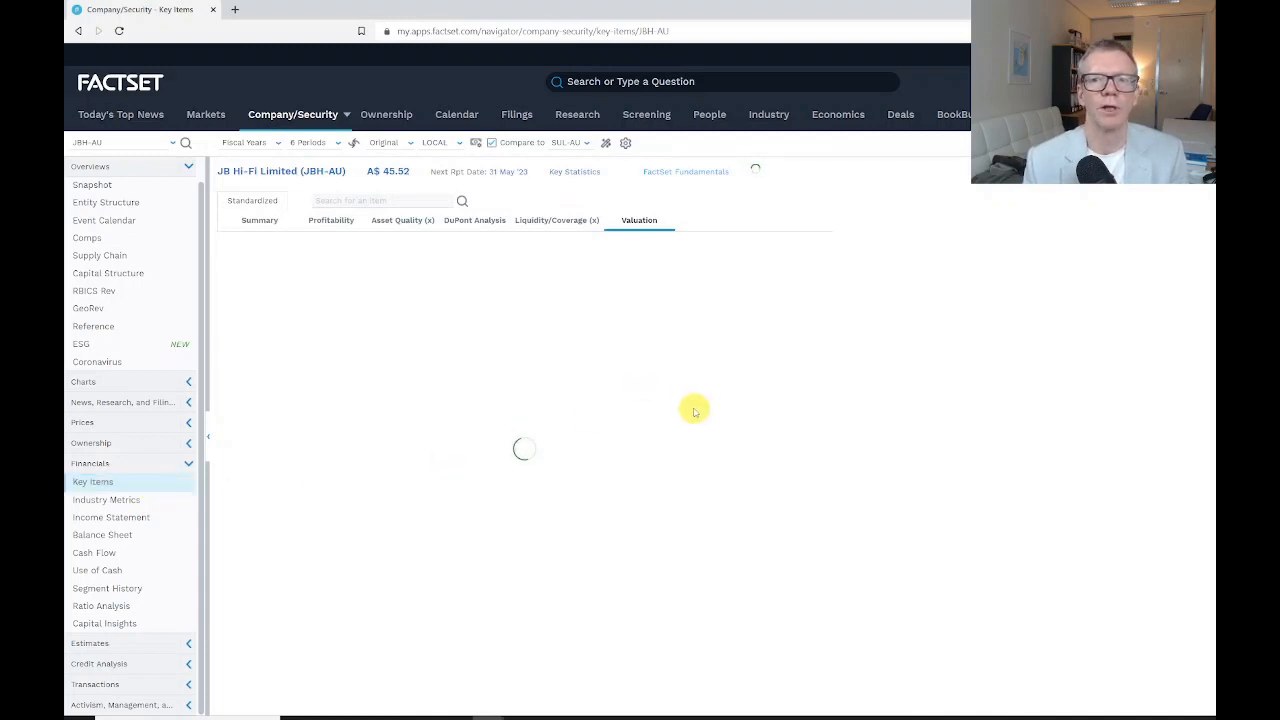
click(105, 499)
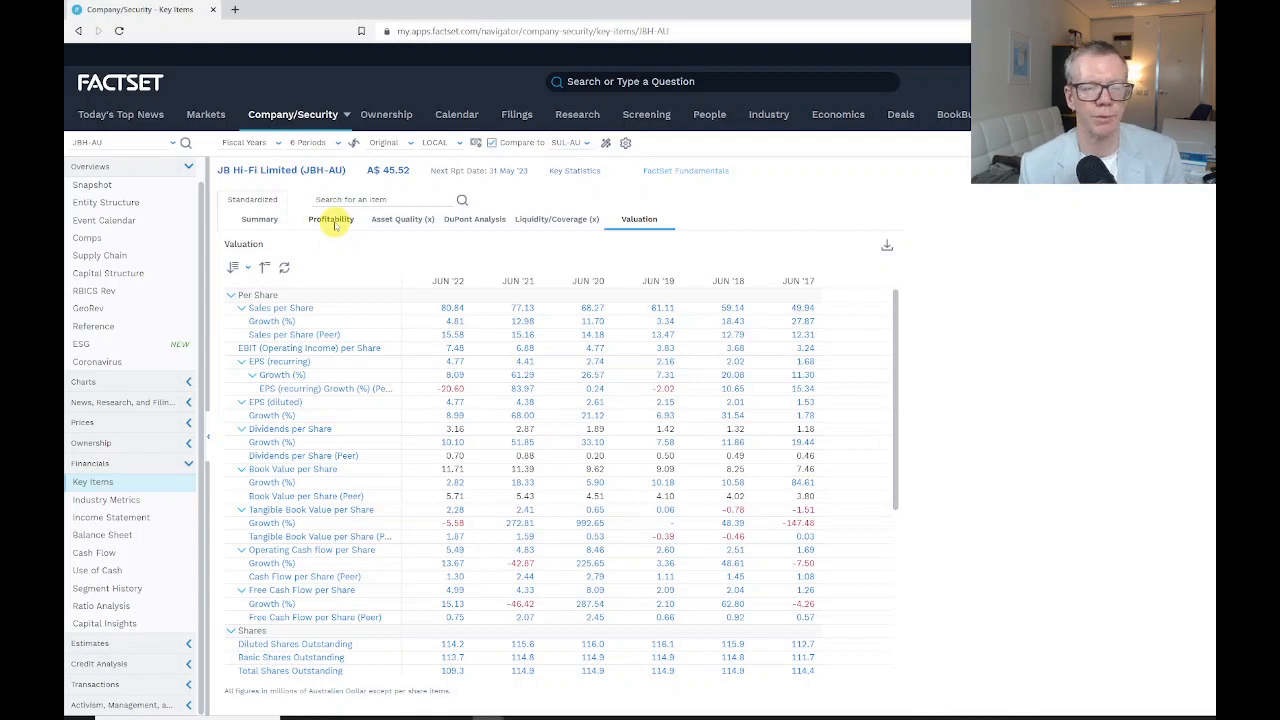
mouse_move(505, 224)
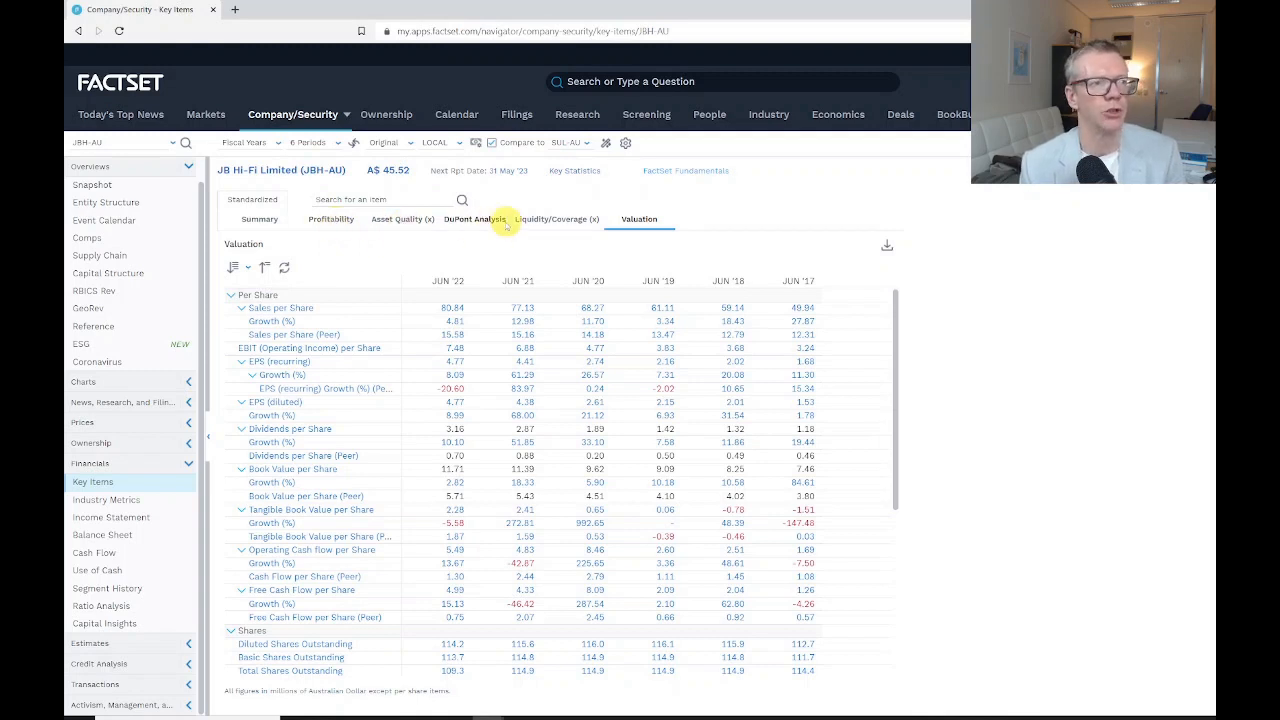
mouse_move(588, 234)
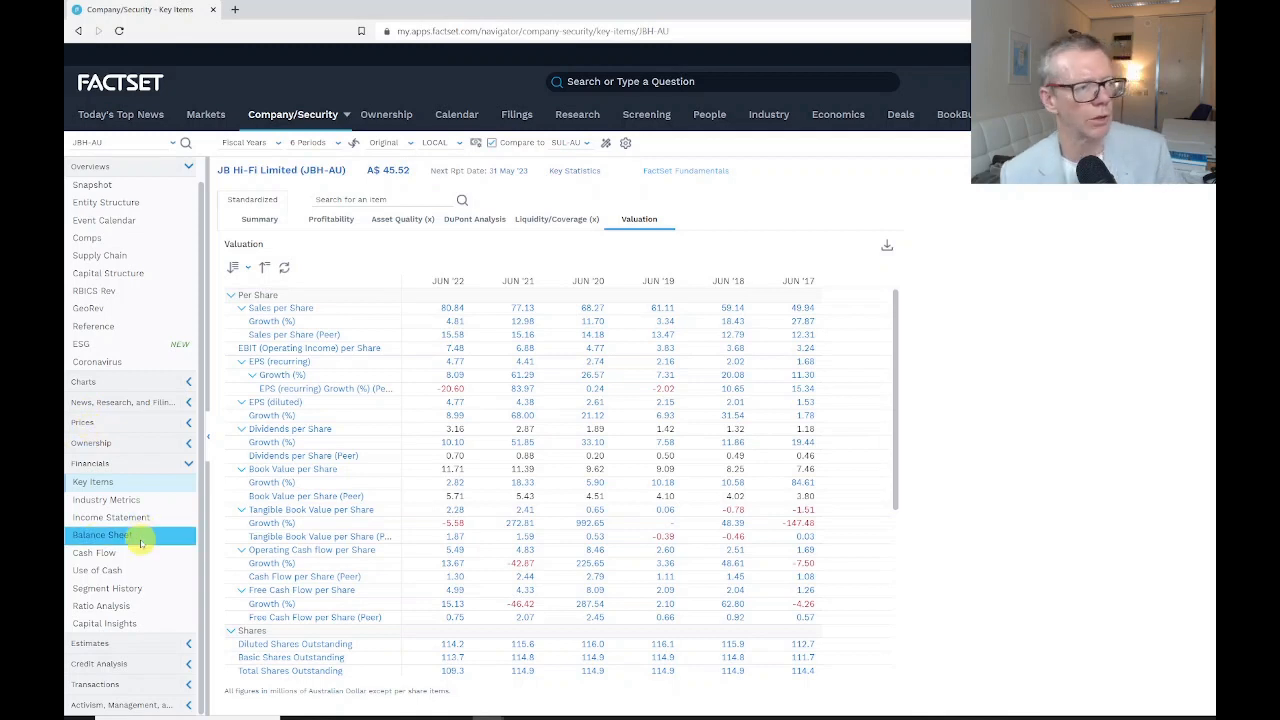
Open Financials > Income Statement for JBH-AU, standardized GAAP/IFRS over six fiscal years.
click(110, 517)
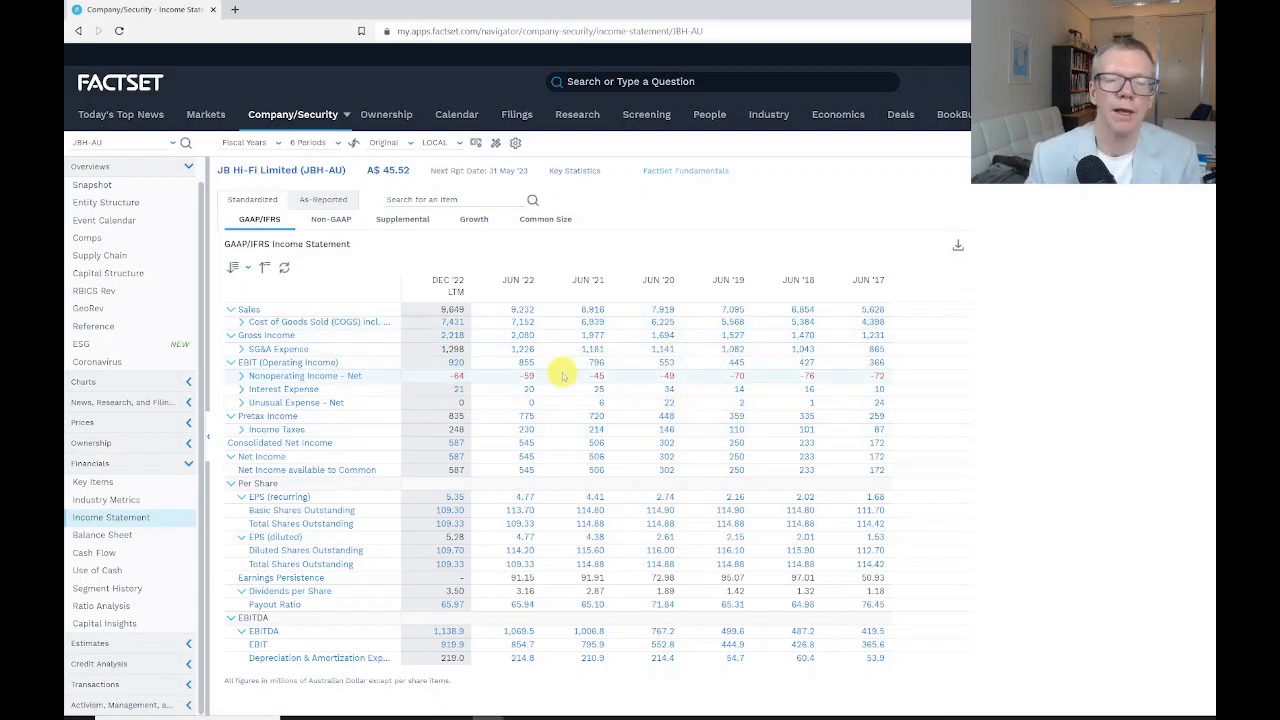
mouse_move(624, 421)
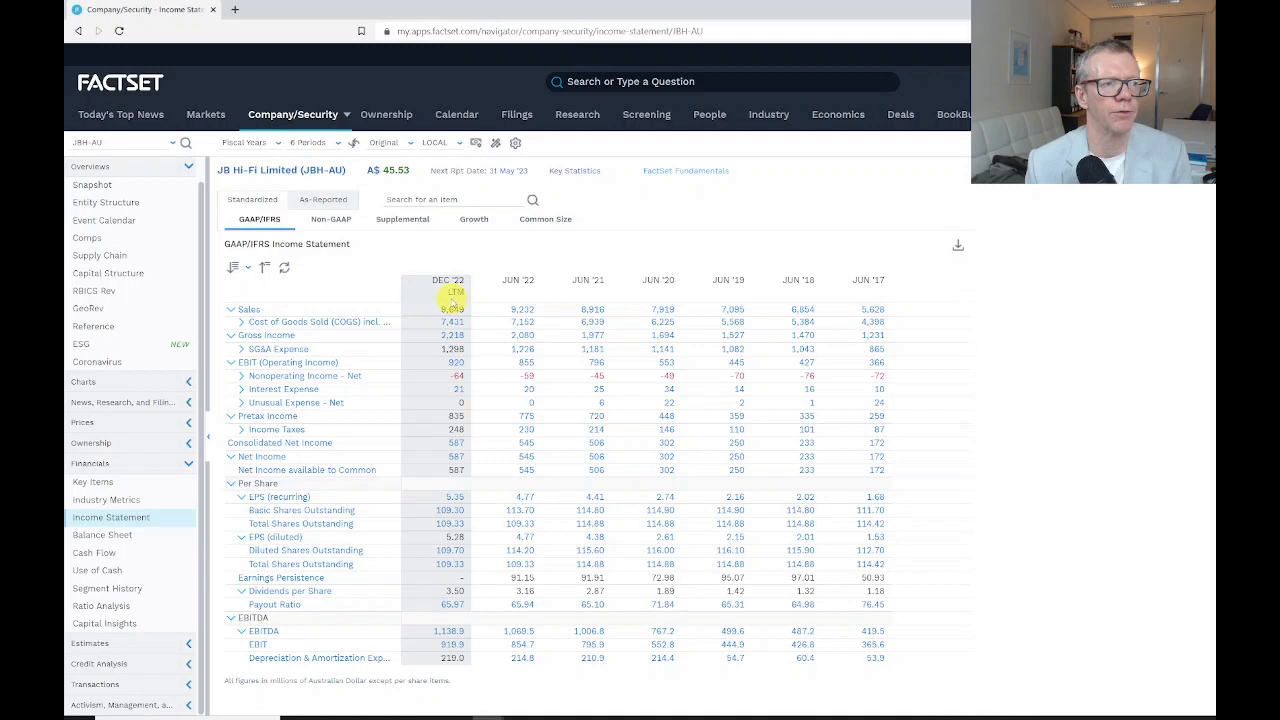
mouse_move(520, 293)
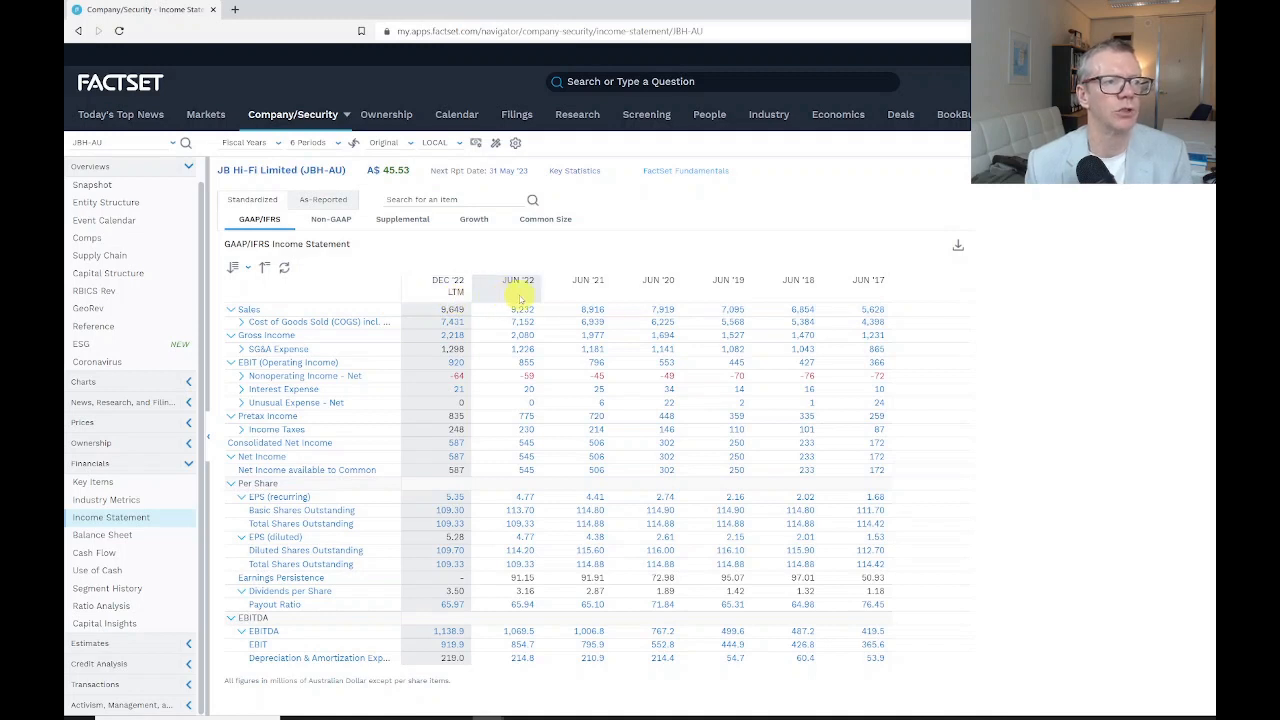
mouse_move(432, 291)
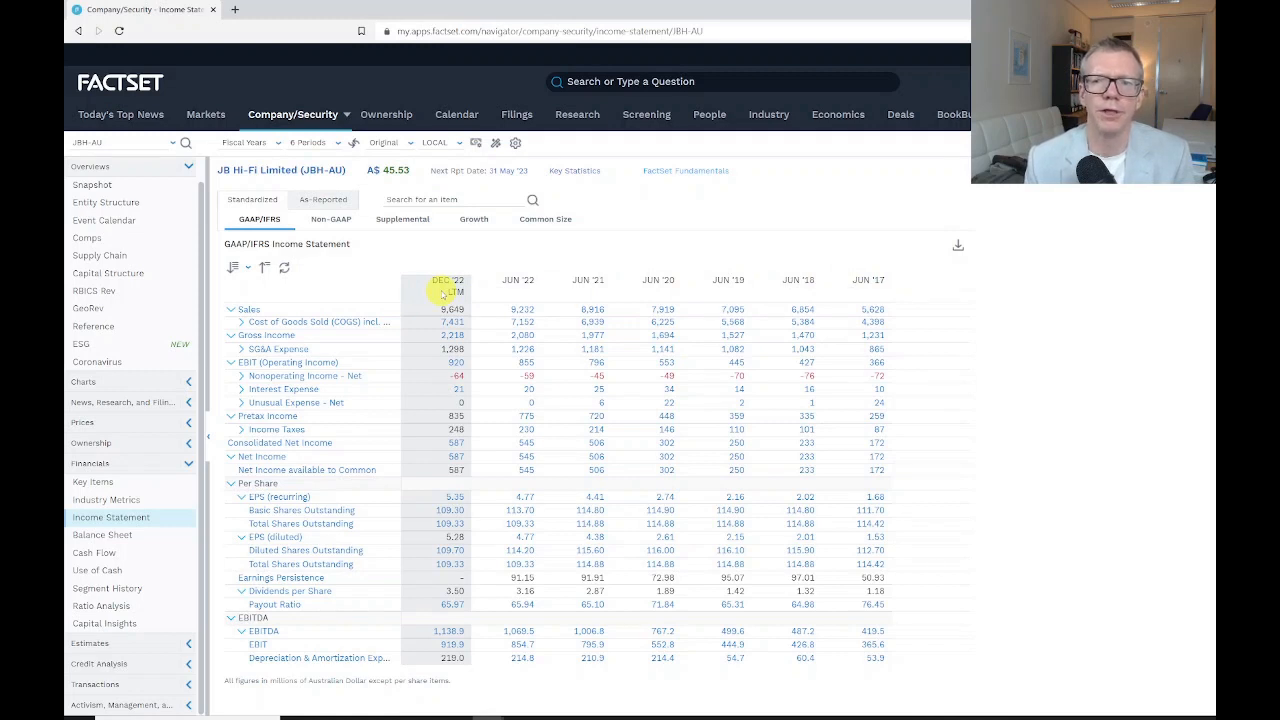
mouse_move(798, 290)
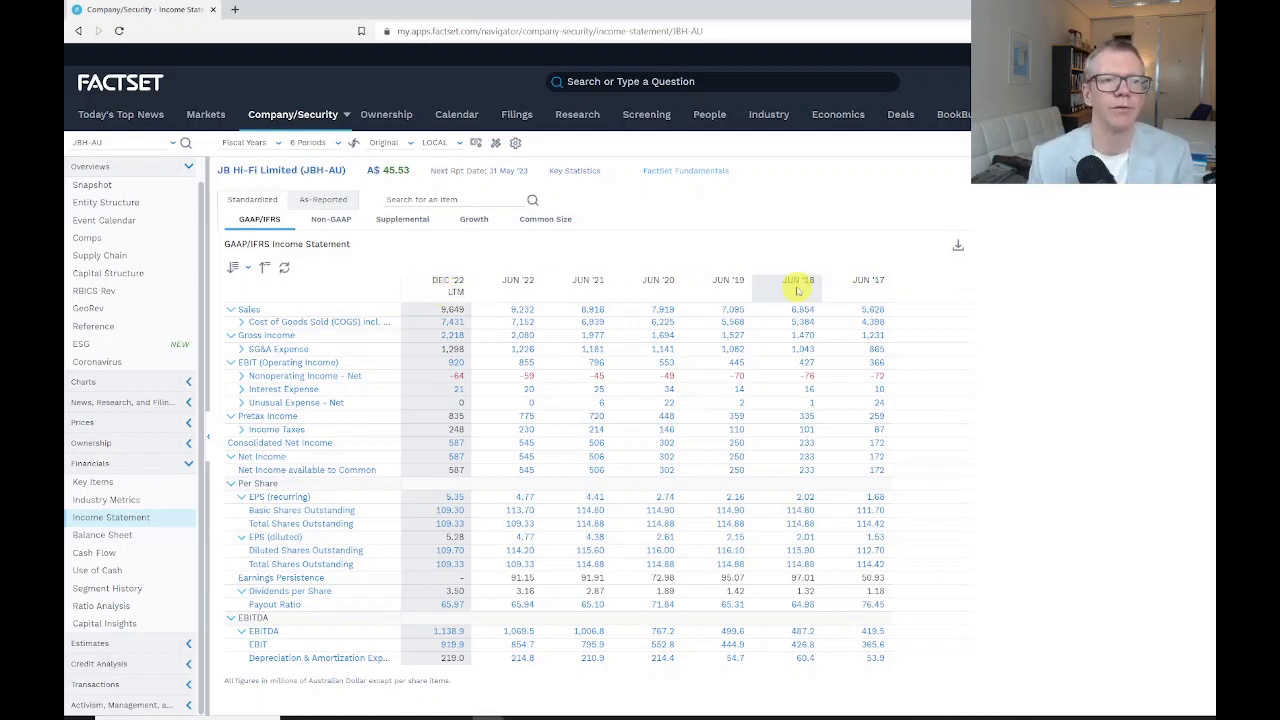
mouse_move(868, 293)
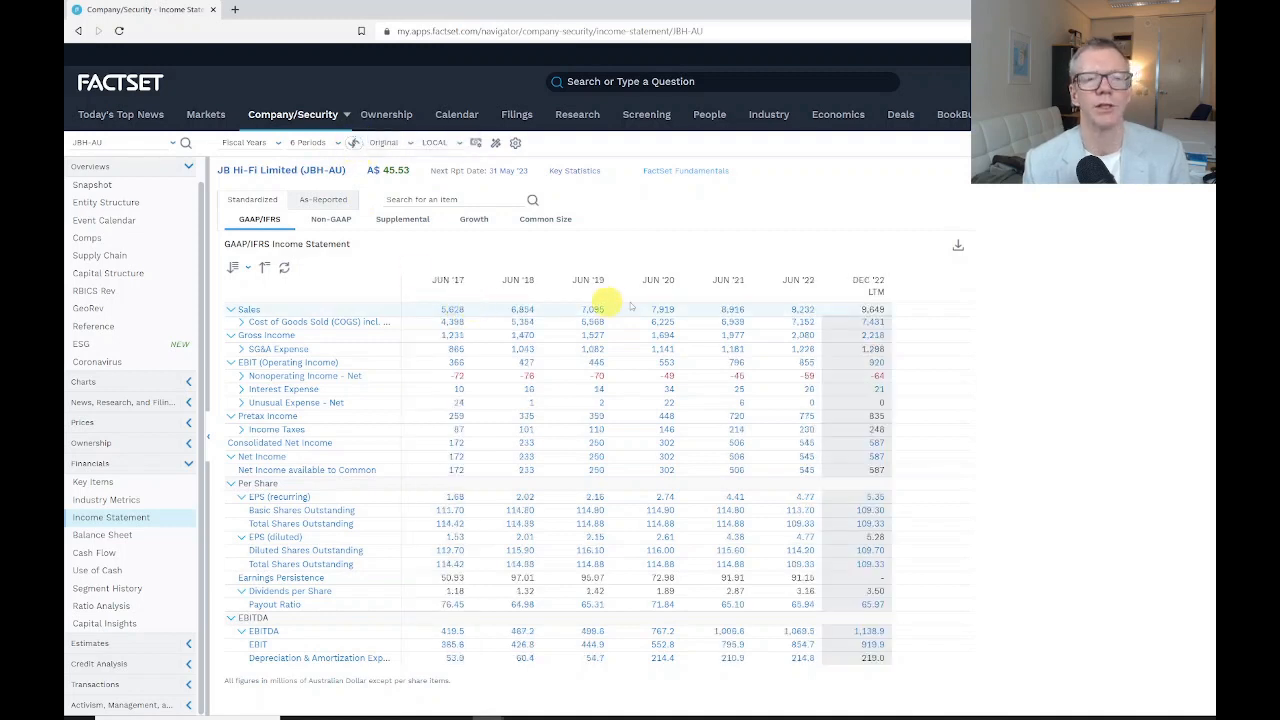
mouse_move(834, 343)
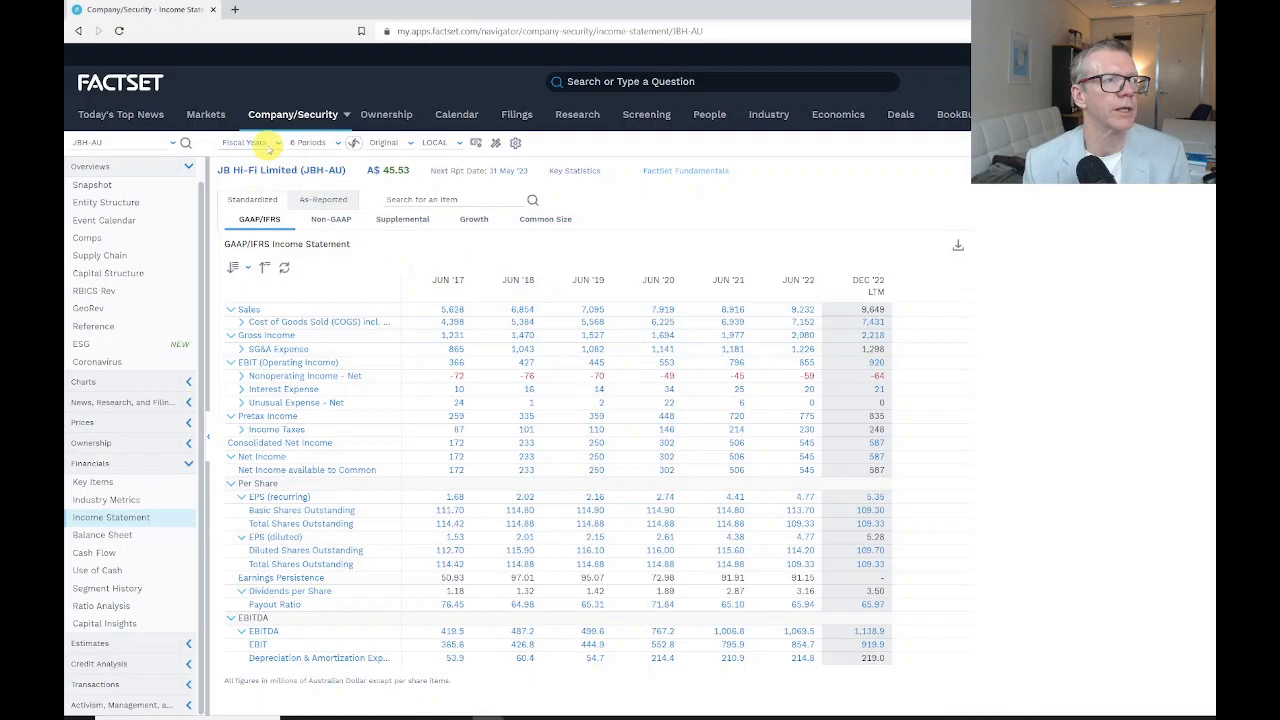
Set the income statement to Fiscal Years with 10 periods.
click(253, 142)
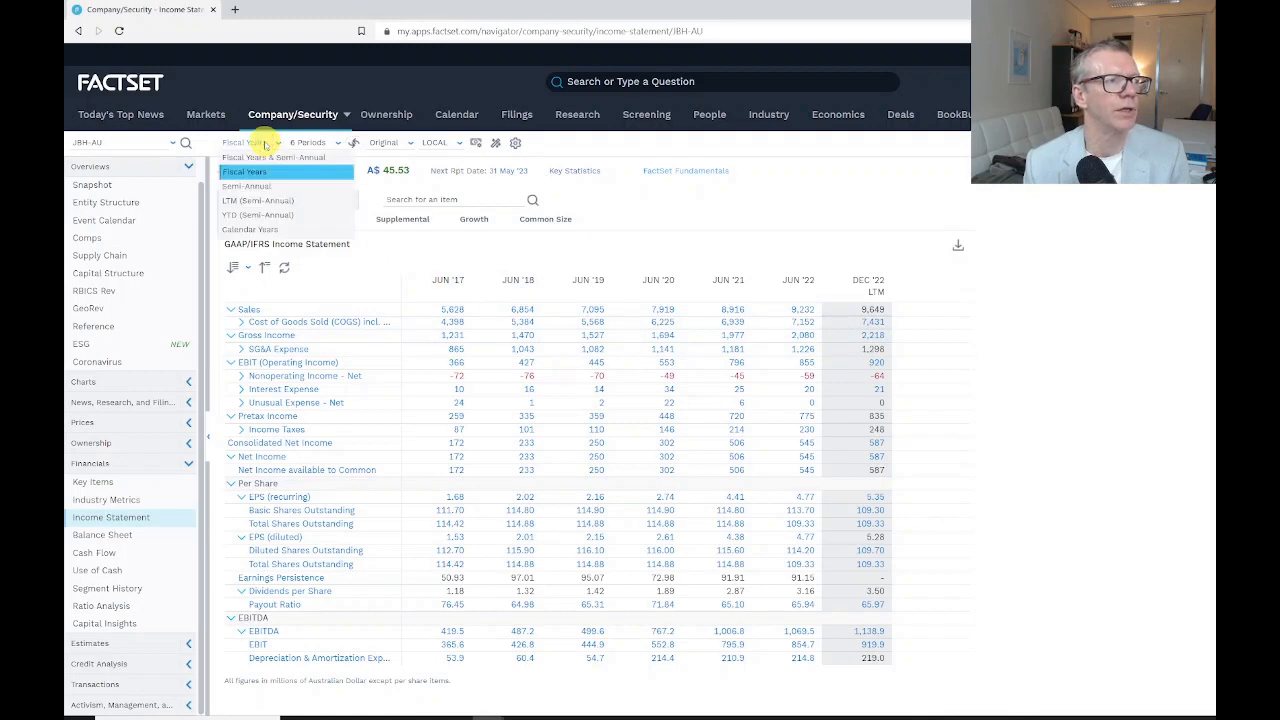
click(333, 142)
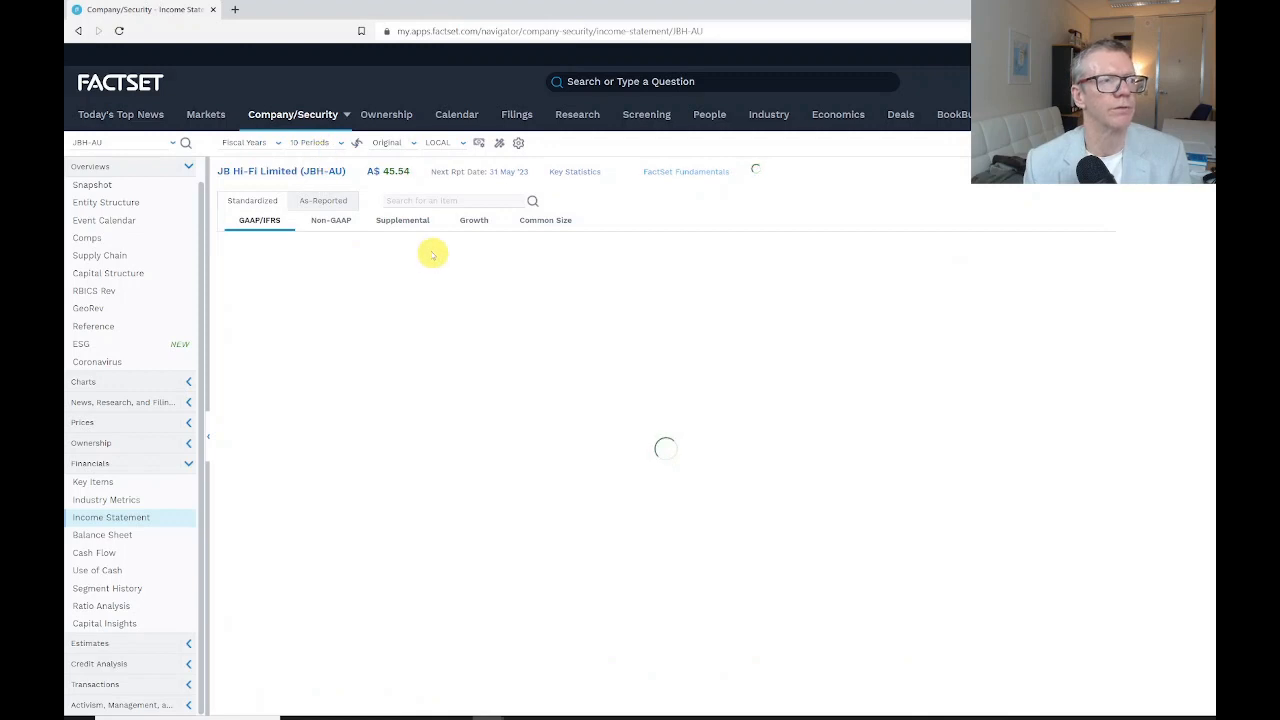
mouse_move(360, 178)
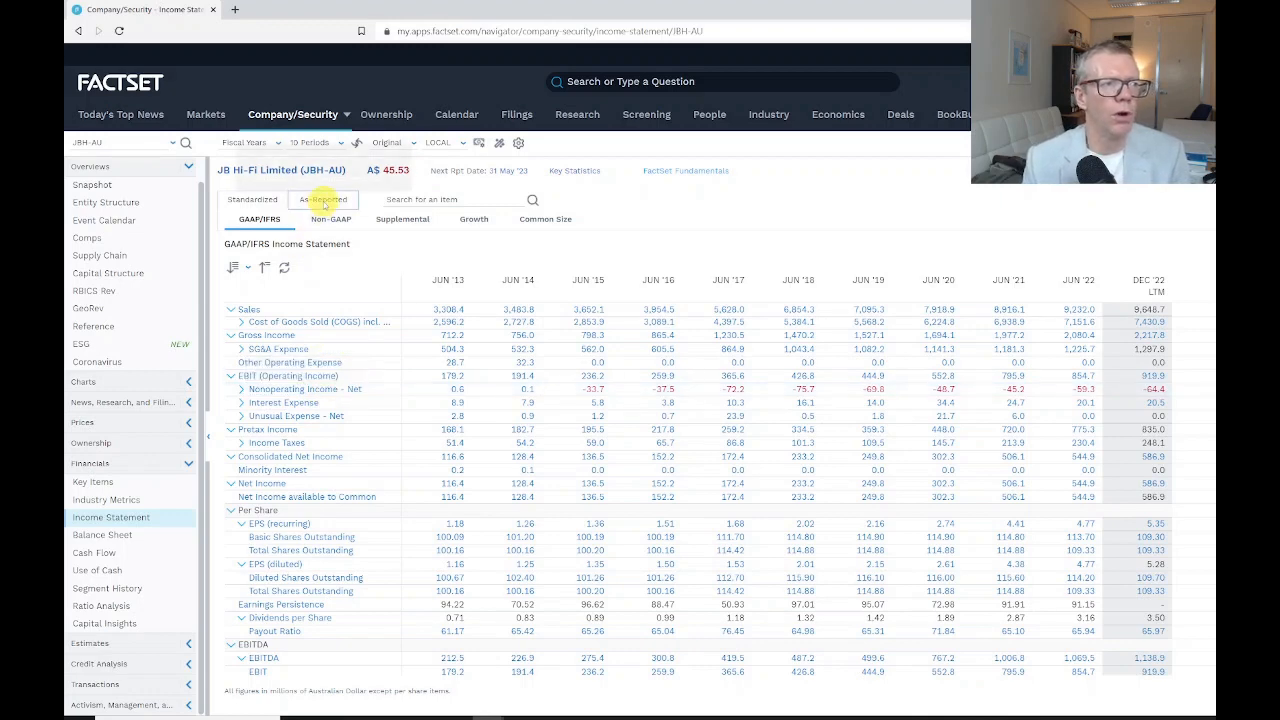
Switch to As-Reported and open the Jun '22 Sales source document.
click(323, 200)
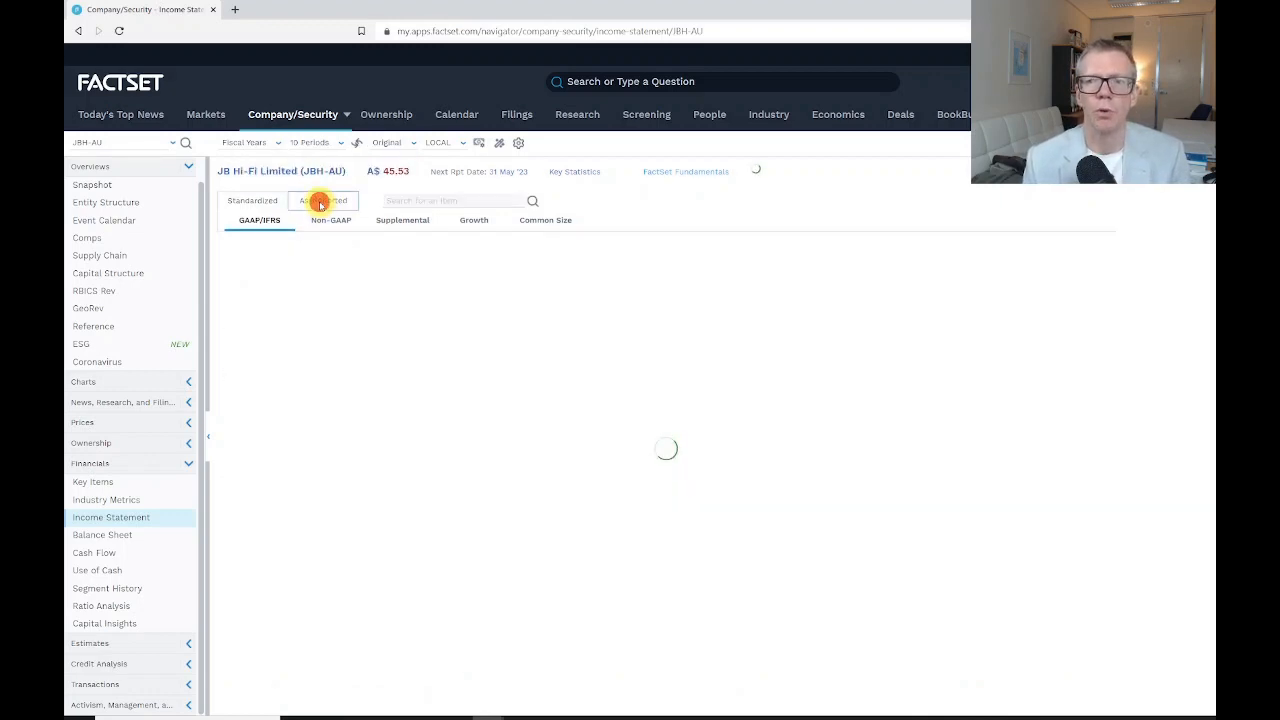
click(322, 201)
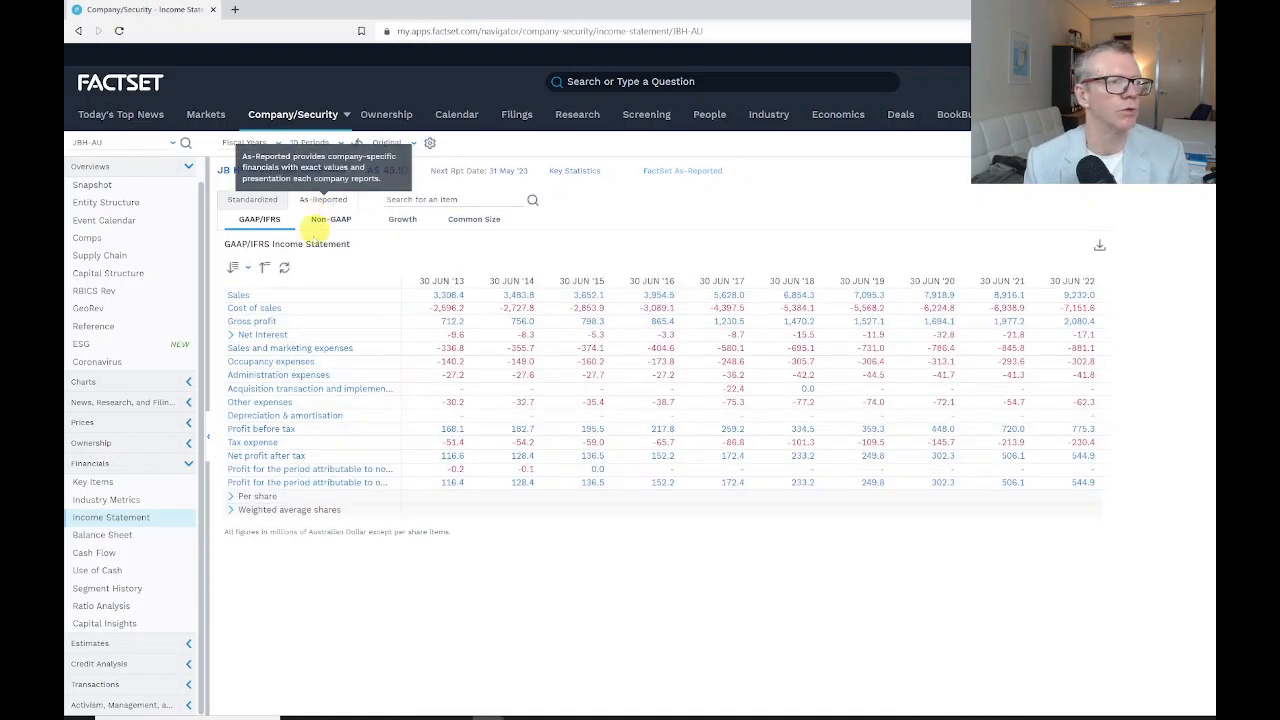
click(252, 199)
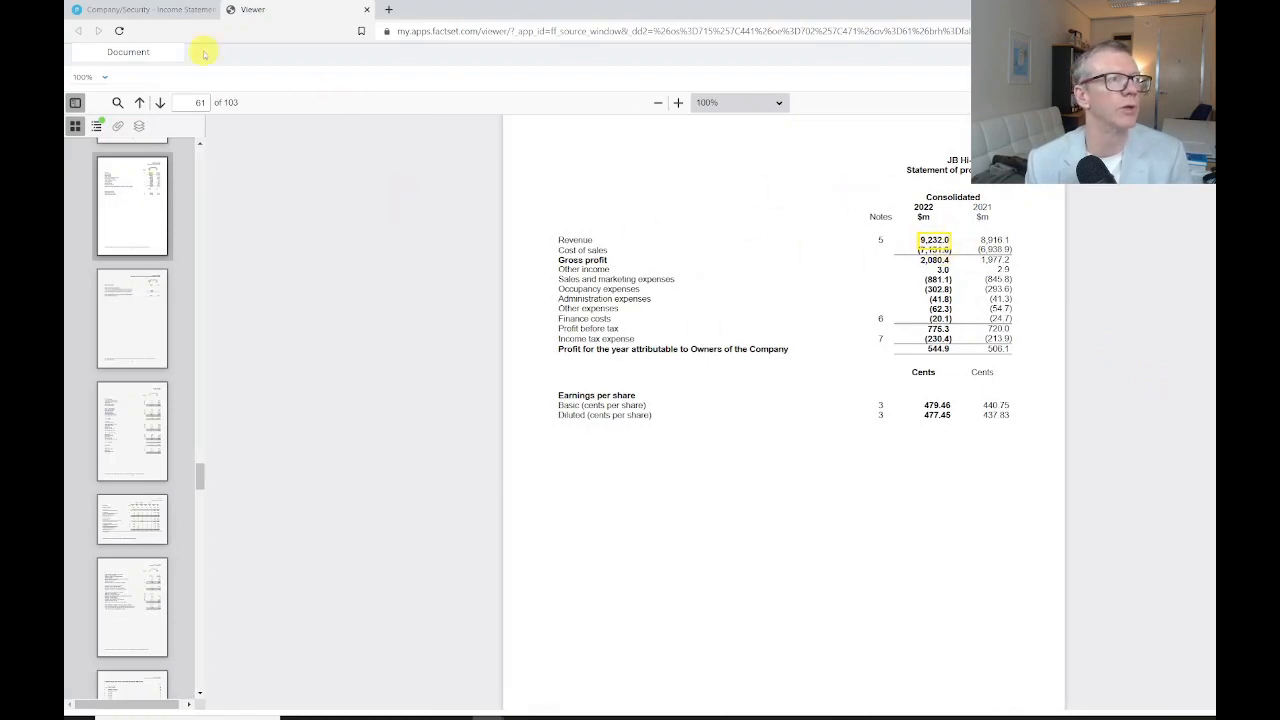
Return from the Viewer to the Company/Security - Income Statement browser tab.
click(140, 9)
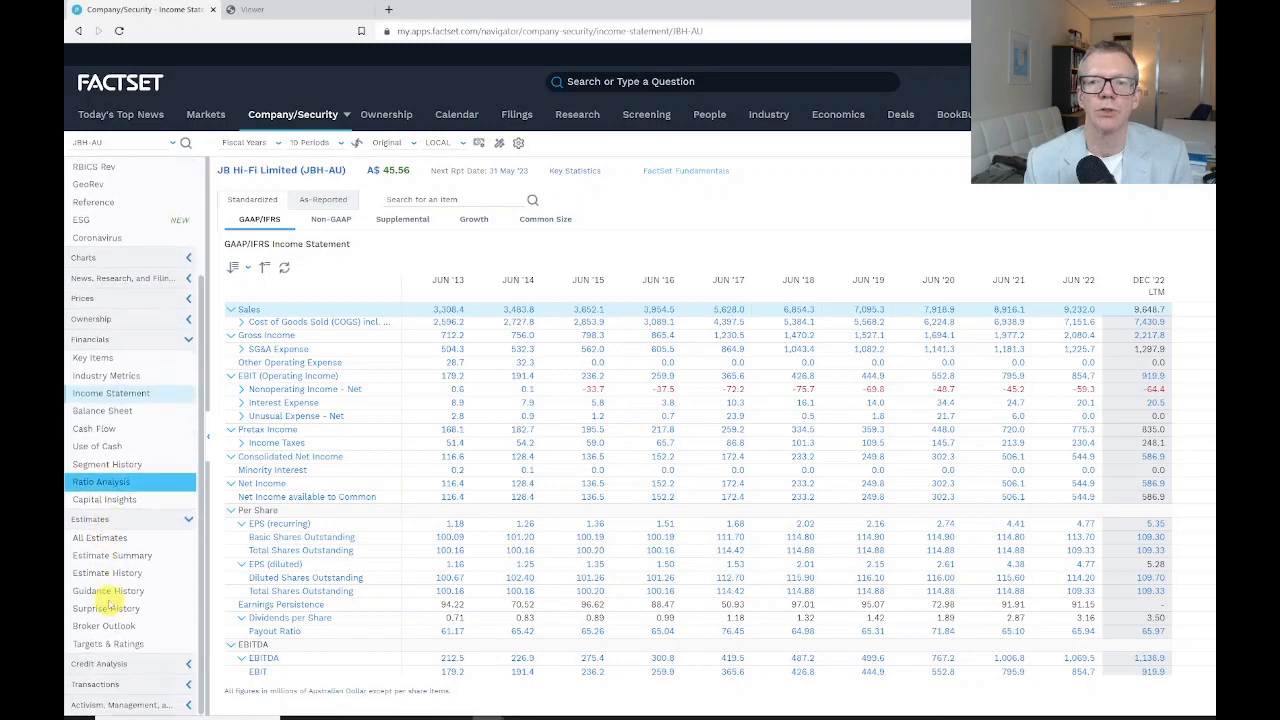
Open Estimates > All Estimates and review rating, A$47.23 target and forecast tables.
click(98, 538)
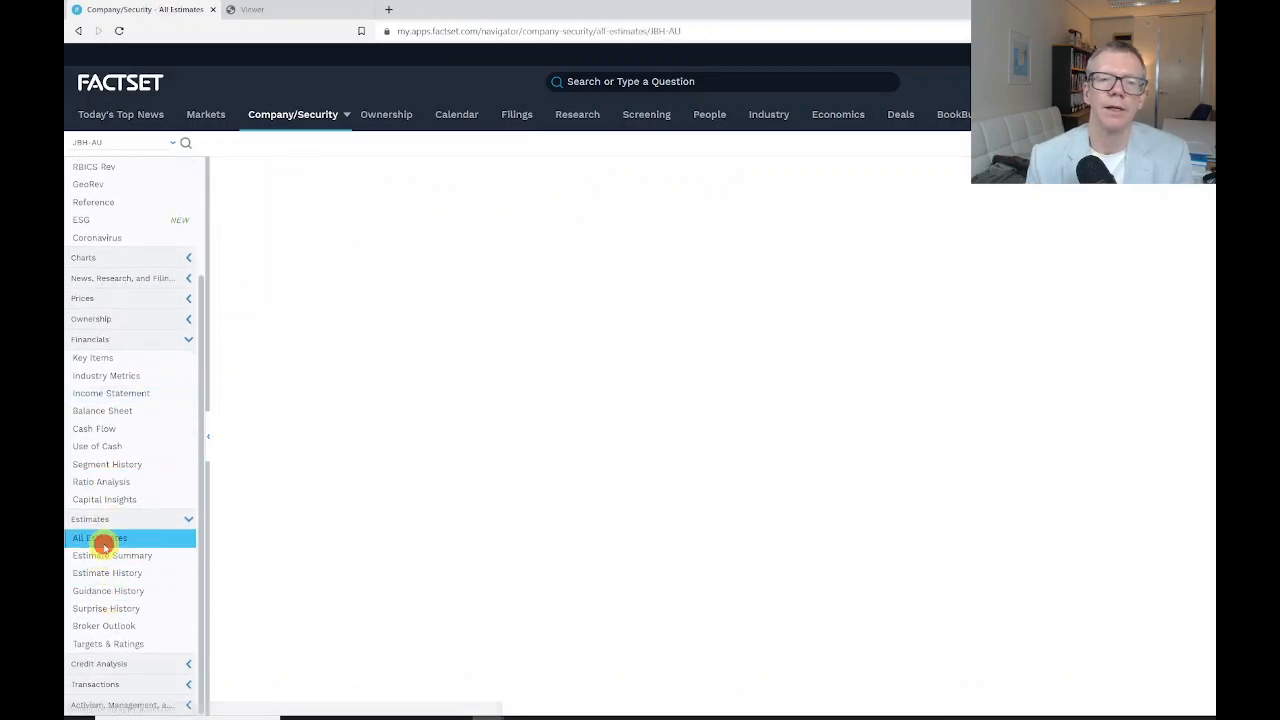
click(99, 538)
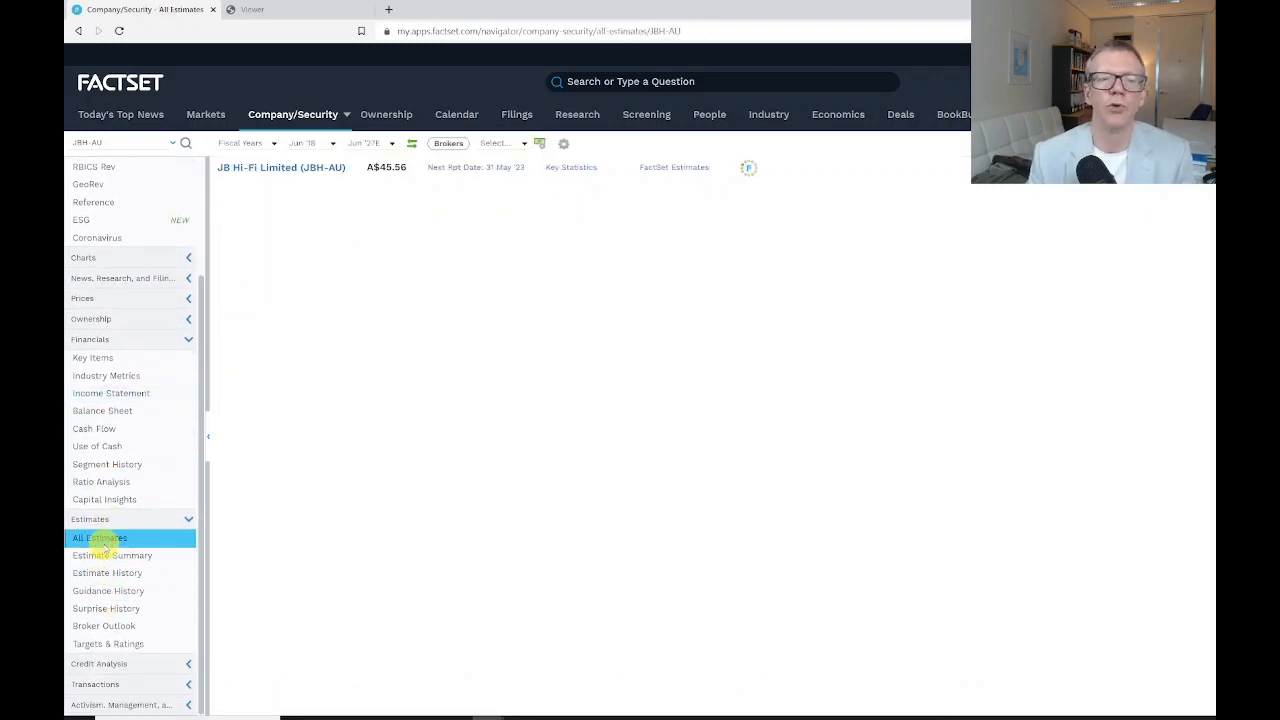
click(99, 537)
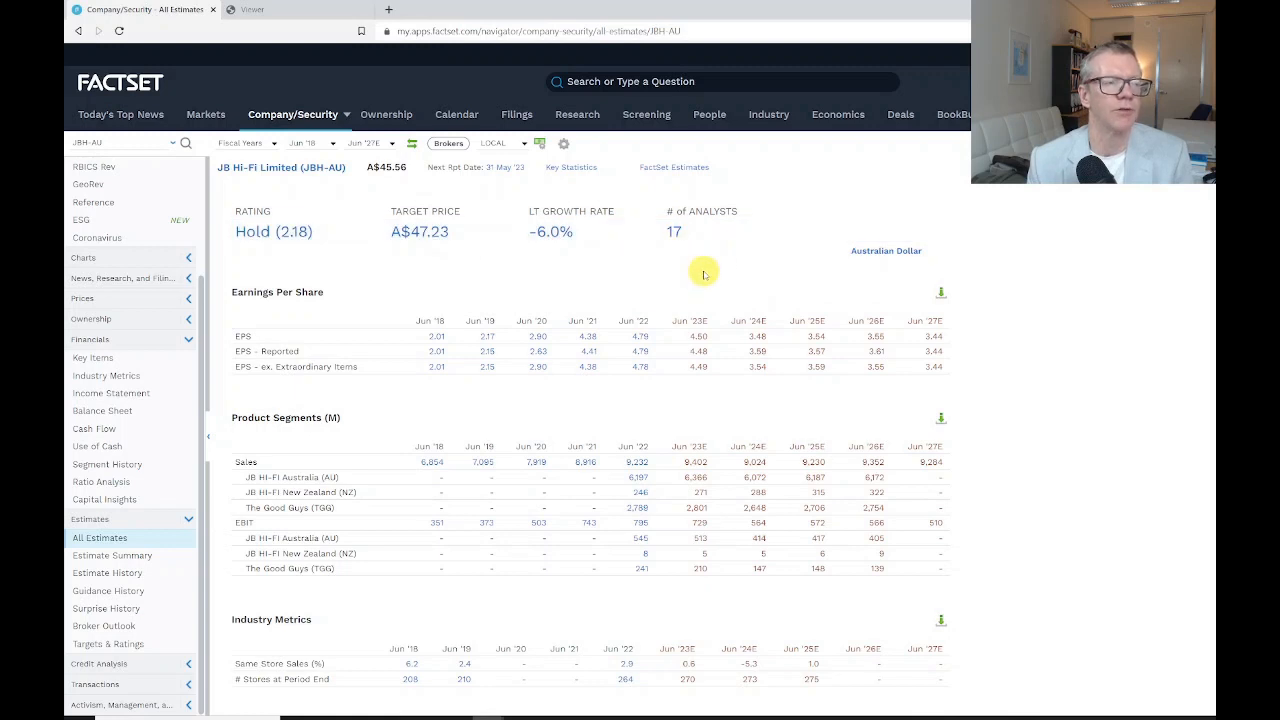
mouse_move(664, 288)
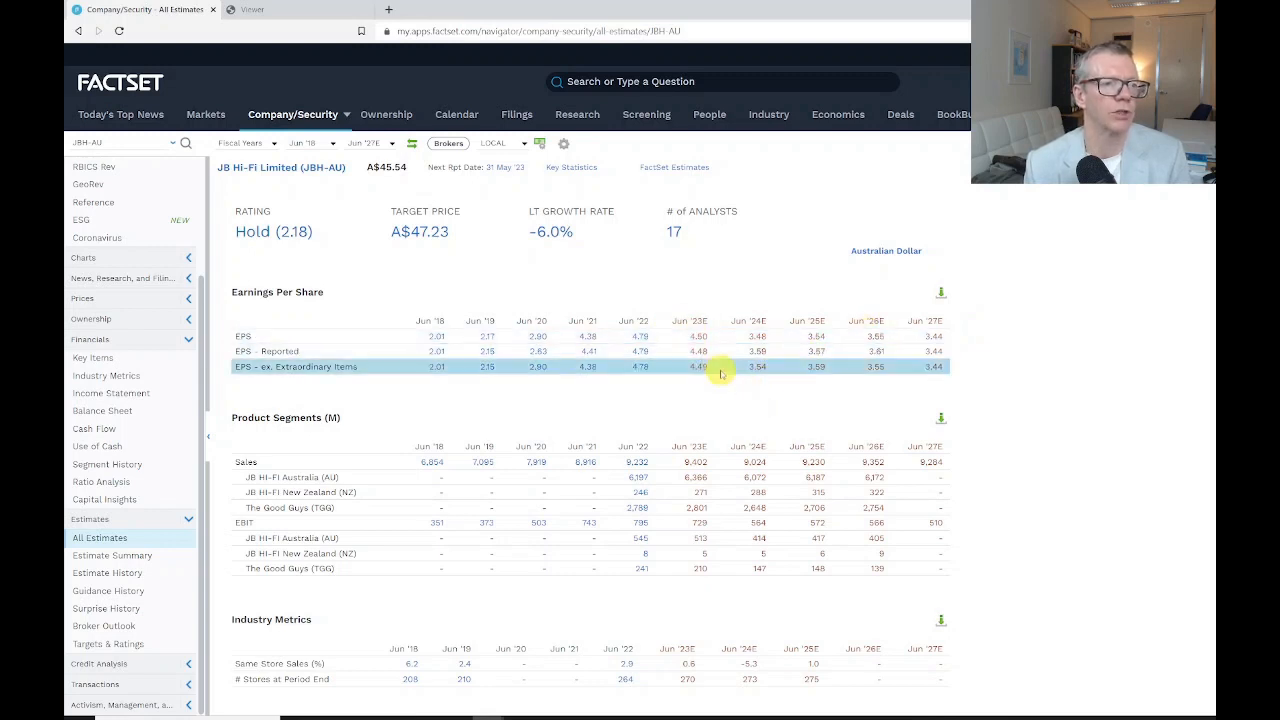
mouse_move(737, 358)
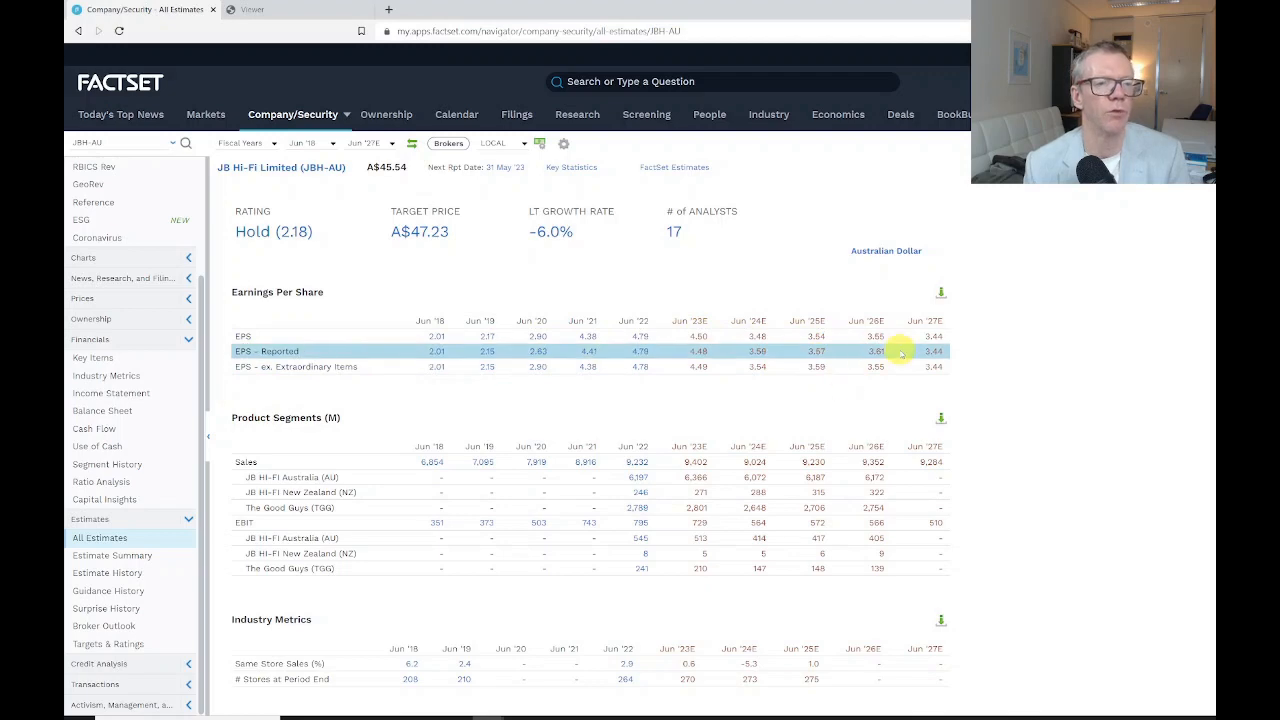
scroll(down, 3)
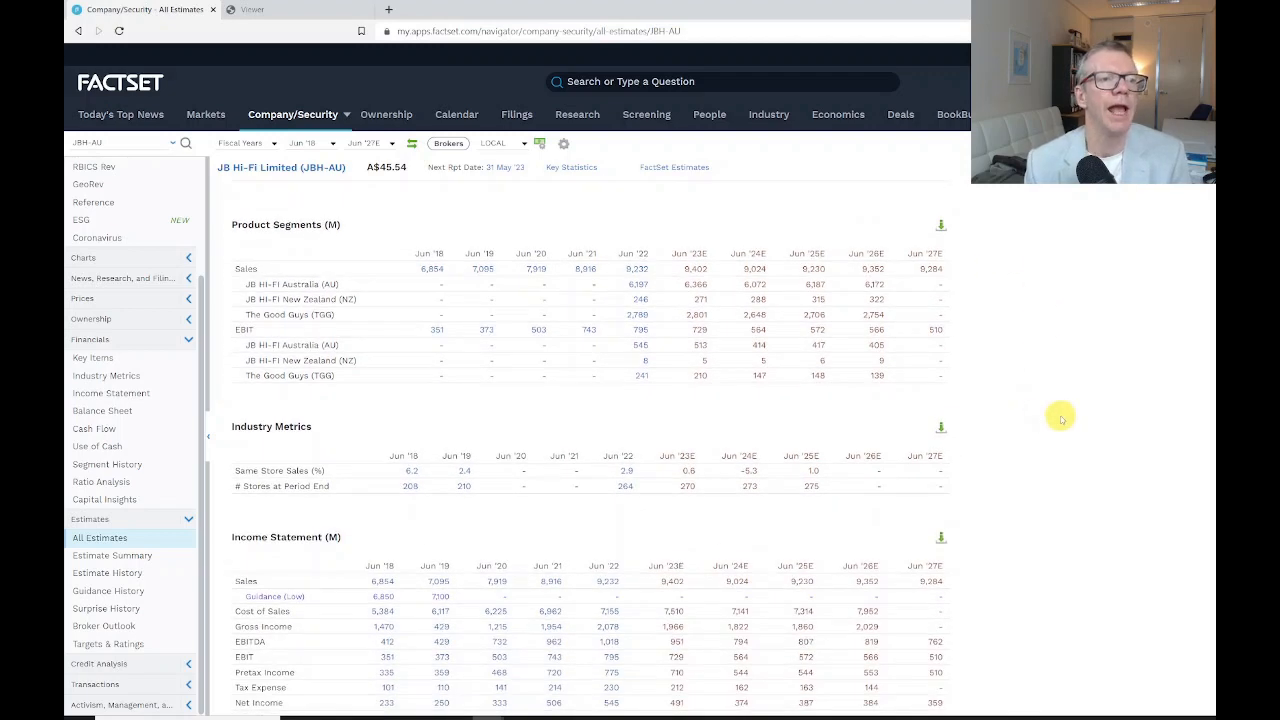
click(315, 284)
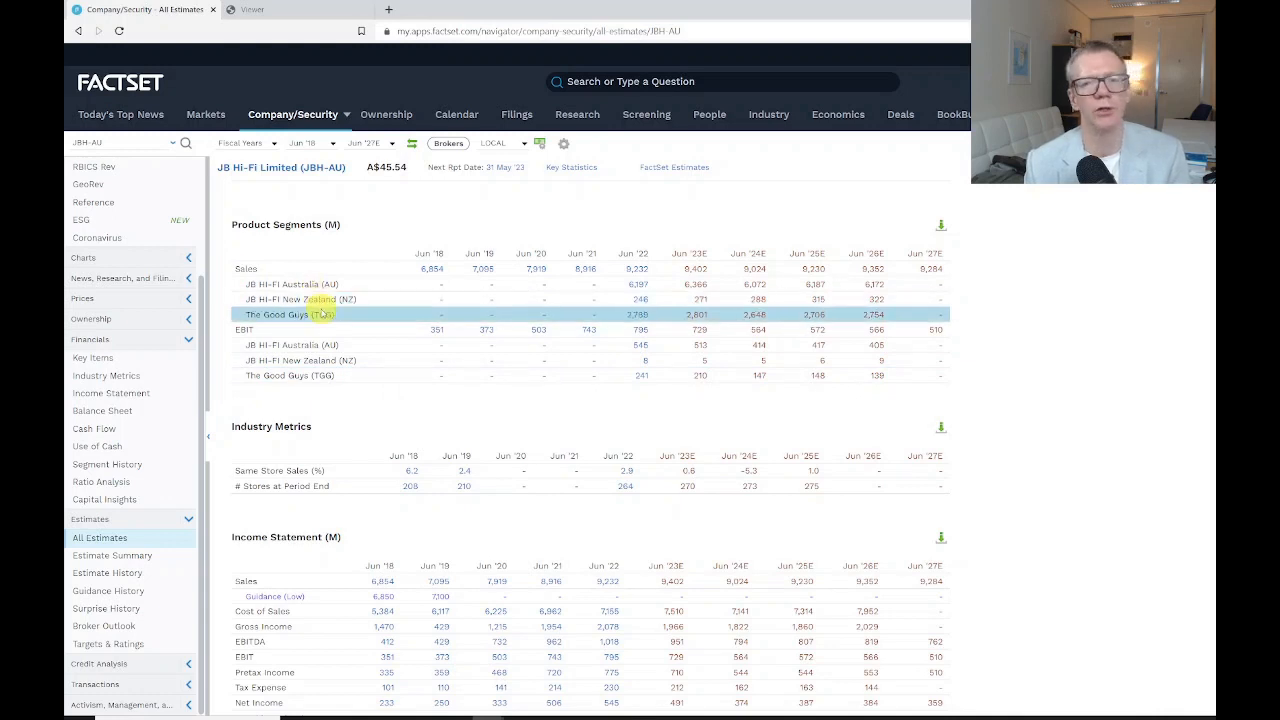
mouse_move(270, 268)
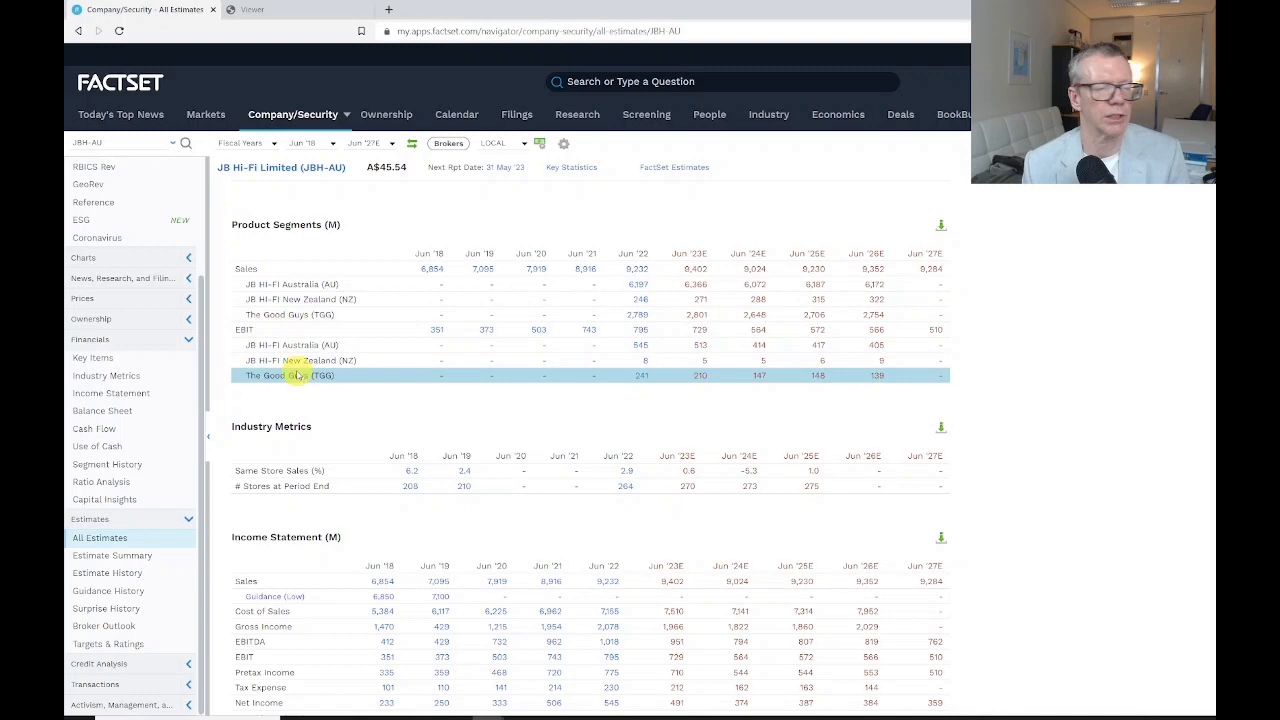
scroll(down, 3)
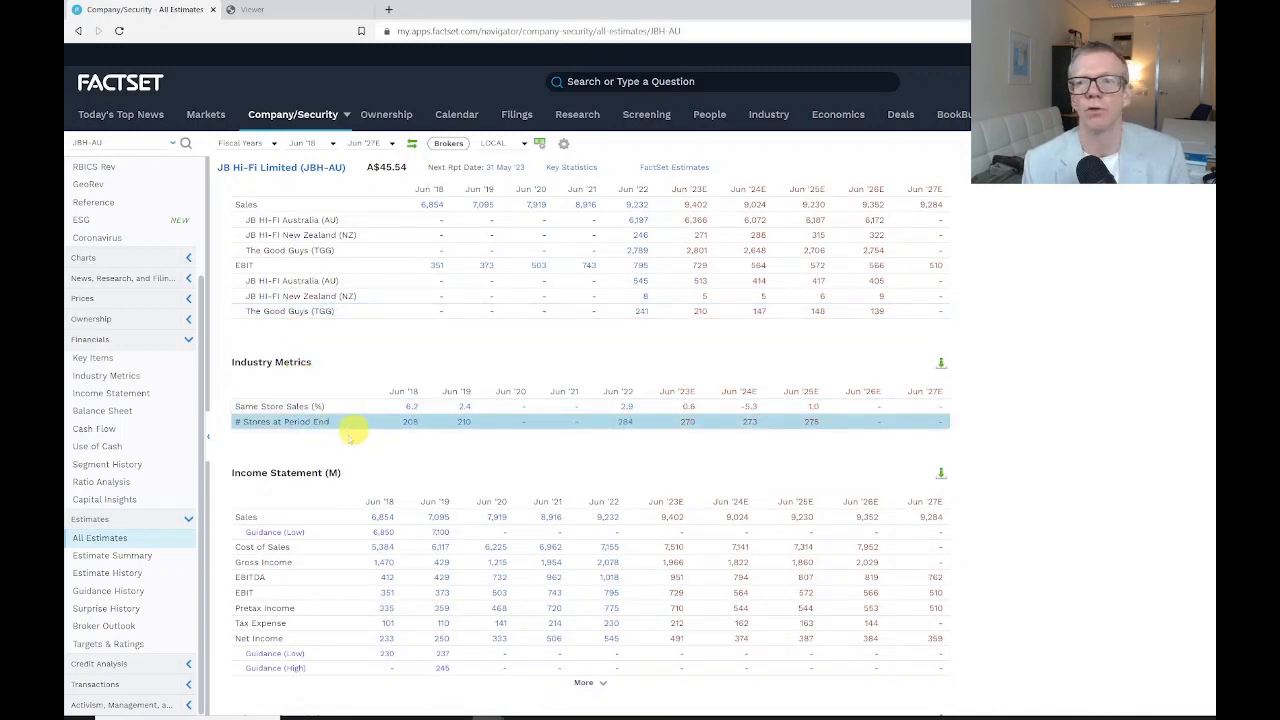
mouse_move(367, 484)
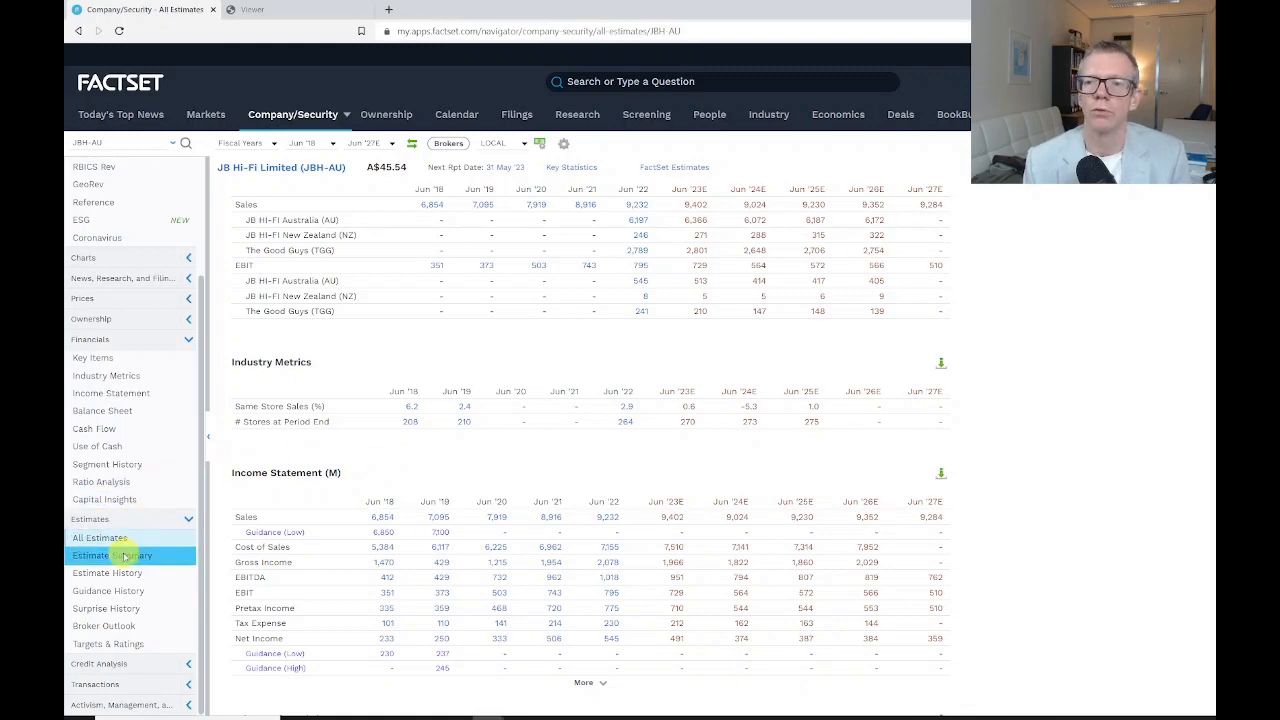
Open Estimates > Estimate Summary and scroll to the forecast and valuation charts.
click(112, 555)
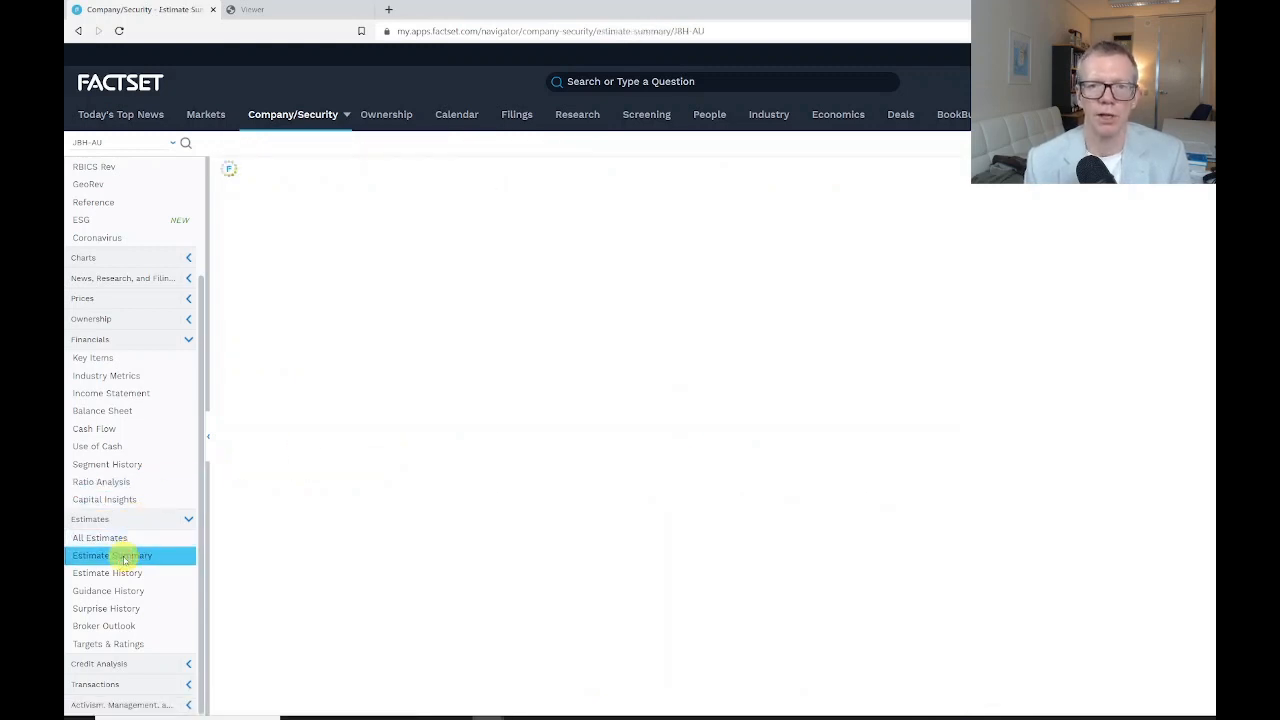
click(112, 555)
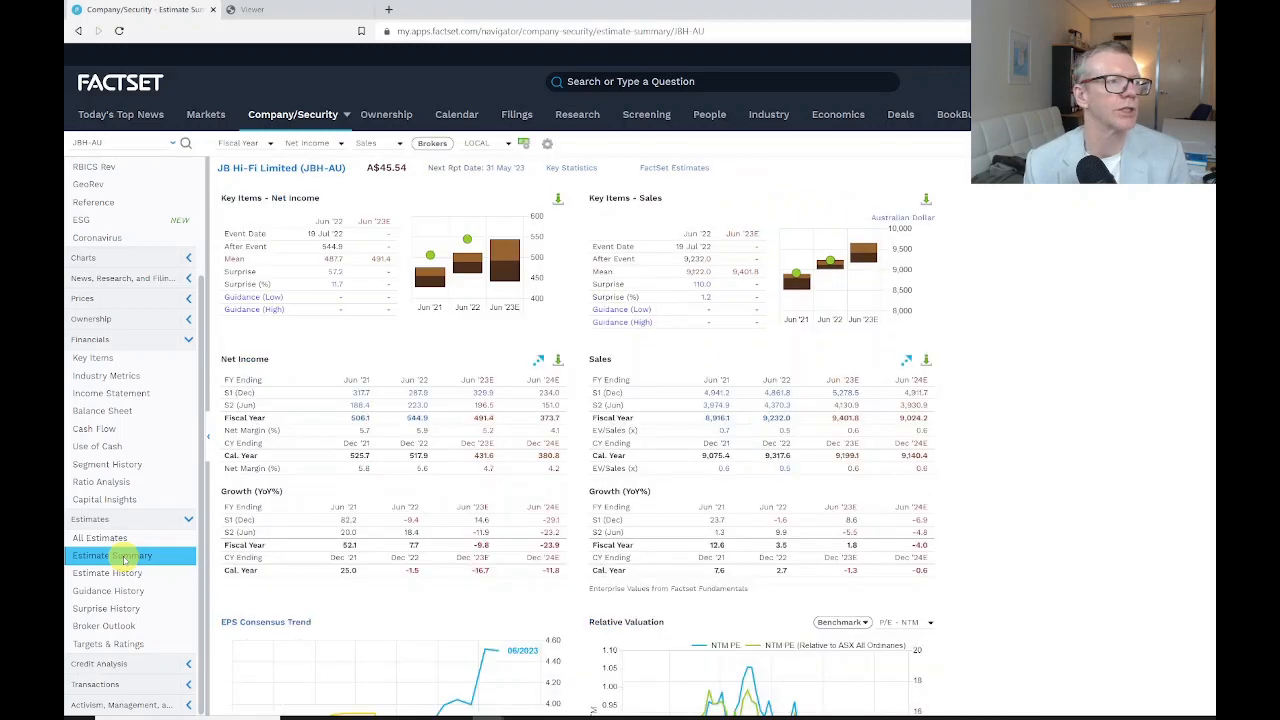
scroll(down, 3)
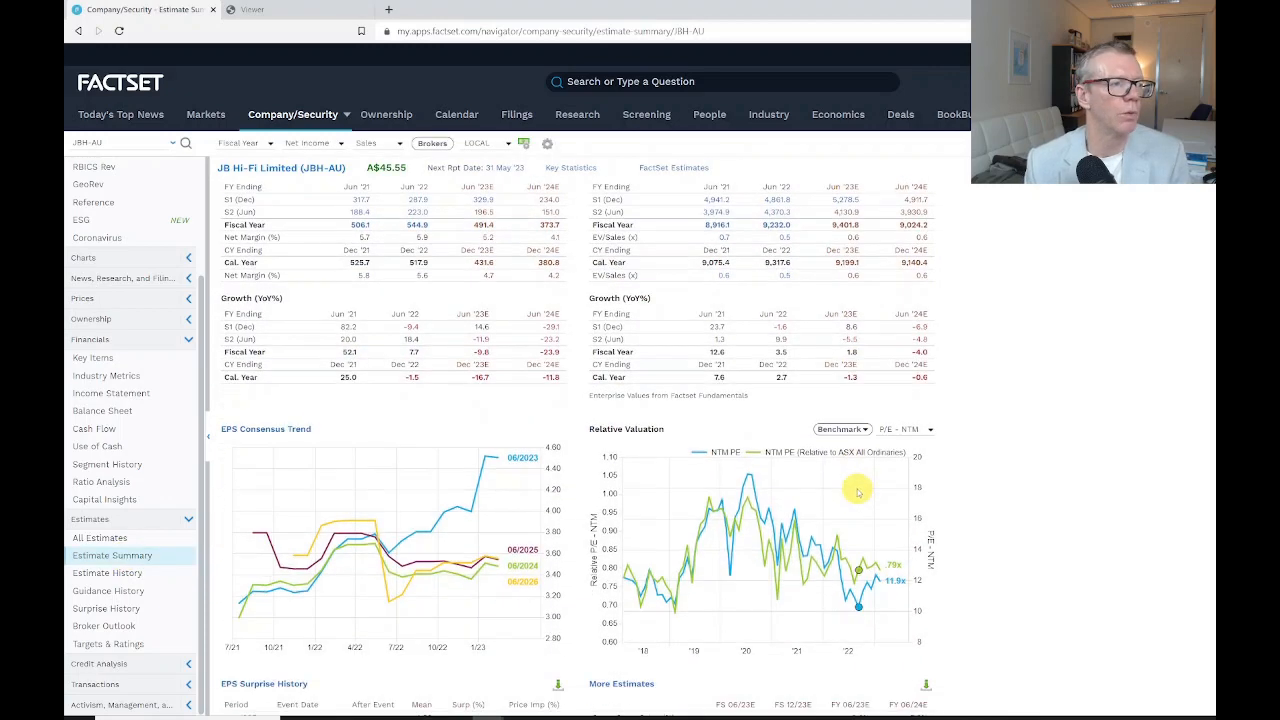
scroll(down, 3)
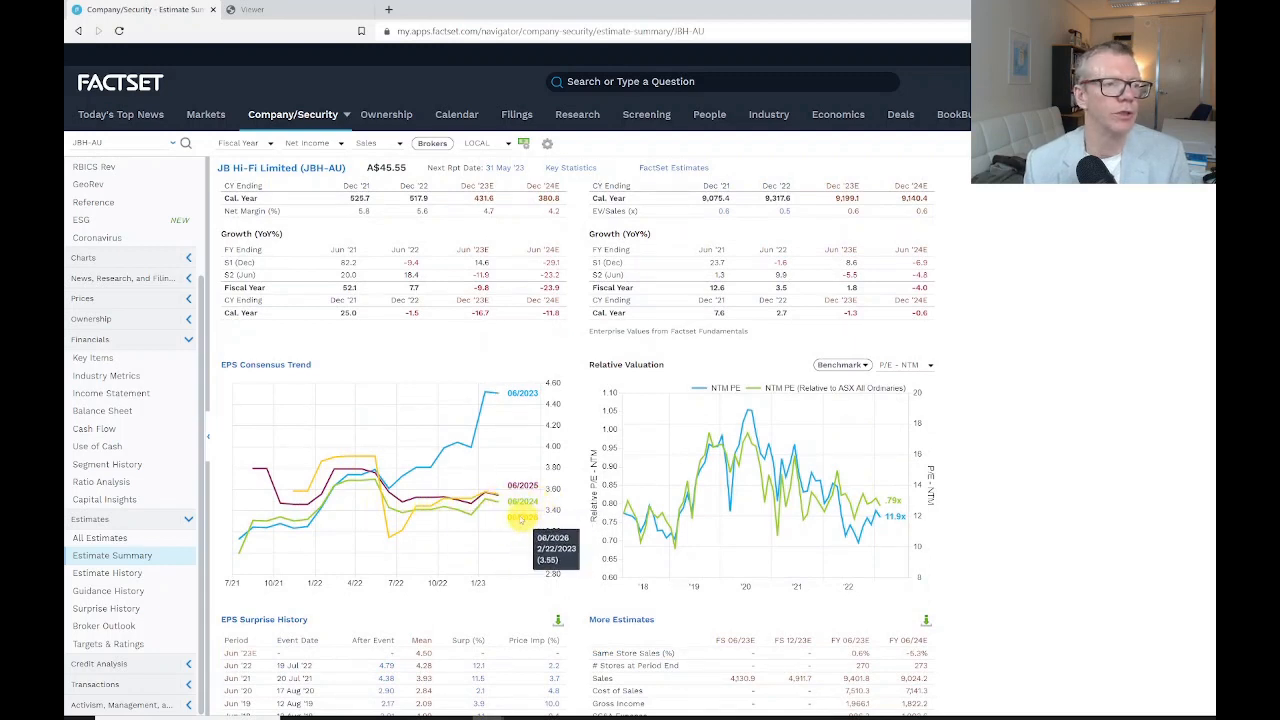
click(98, 538)
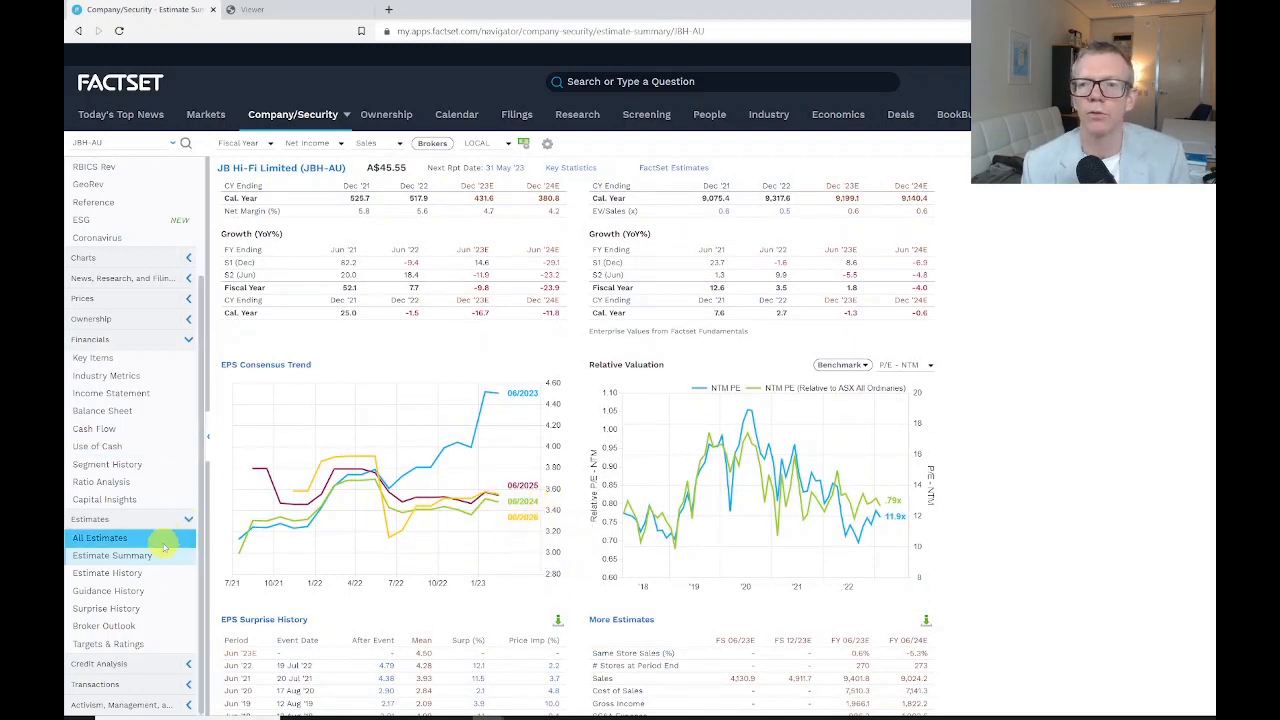
click(107, 590)
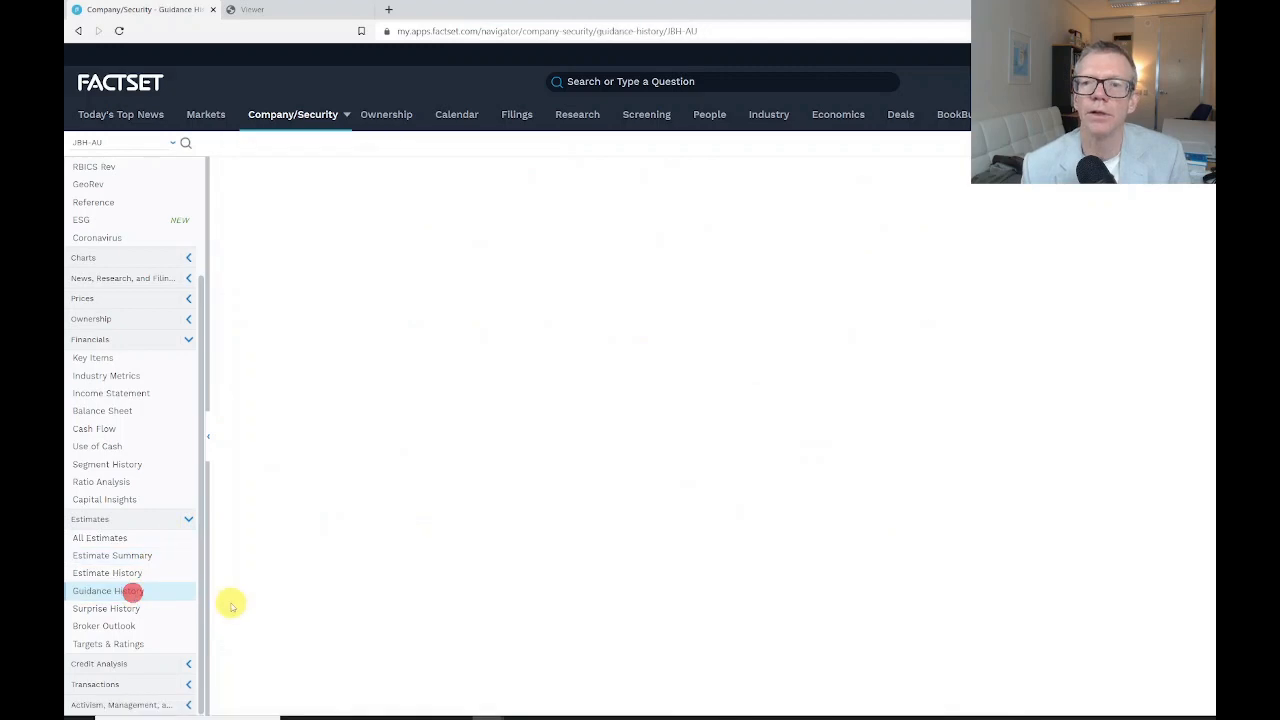
click(108, 591)
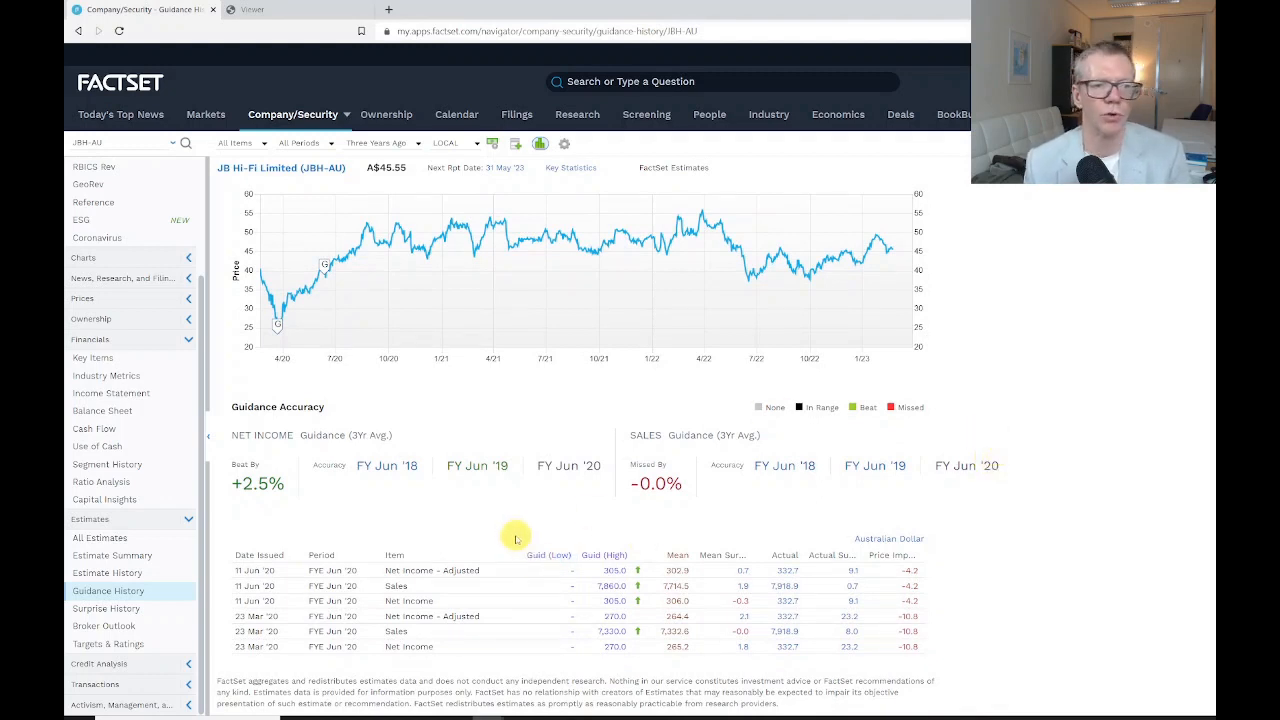
mouse_move(532, 486)
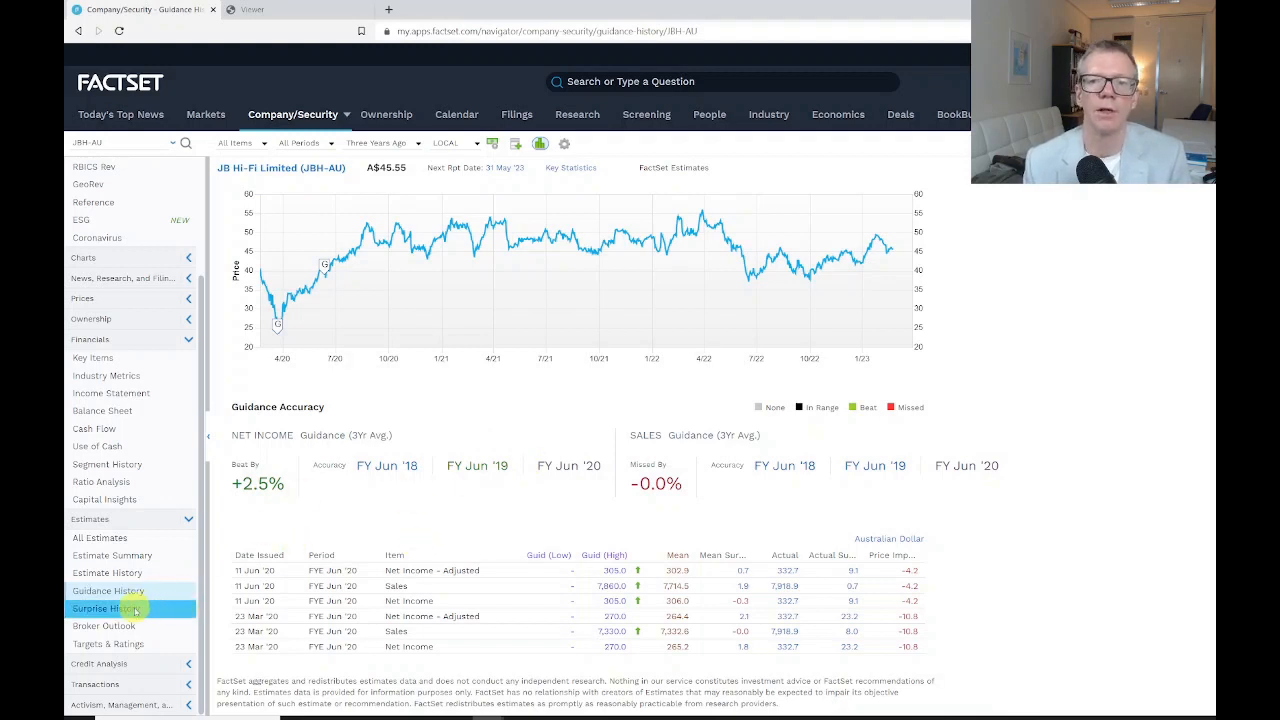
Show JB Hi-Fi's Surprise History page with net income surprises and events back to 2008.
click(103, 608)
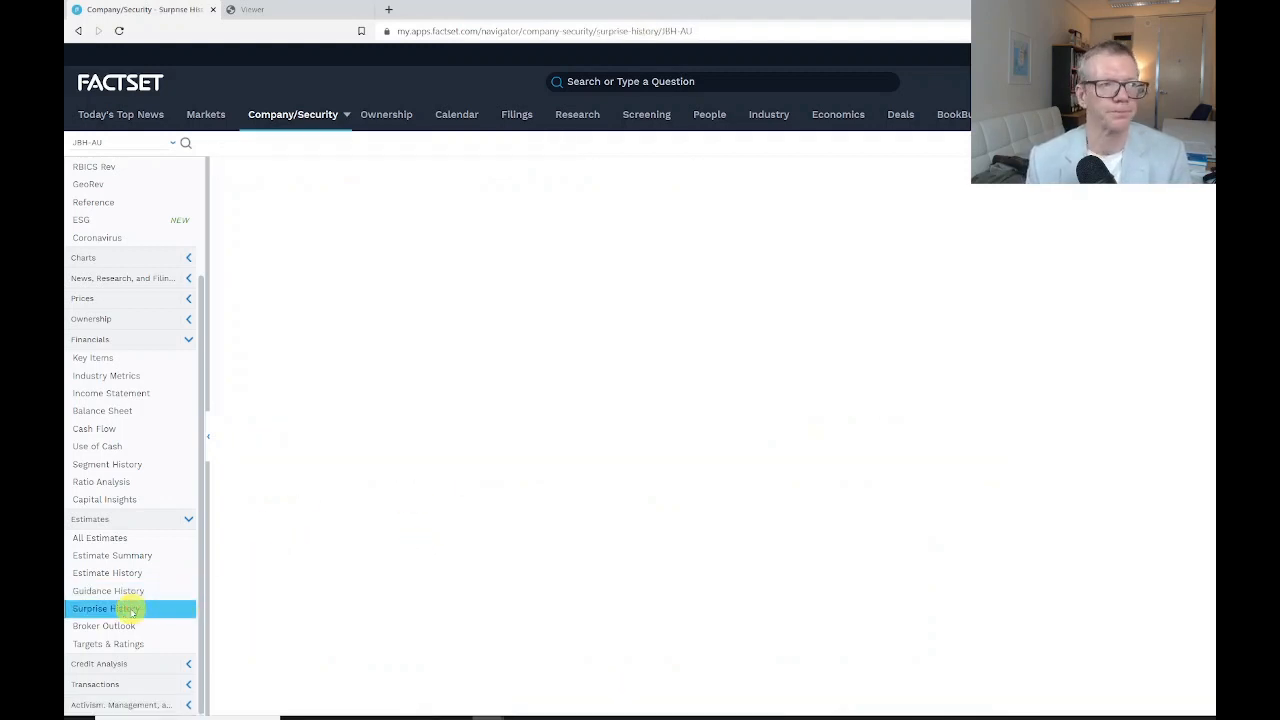
click(105, 608)
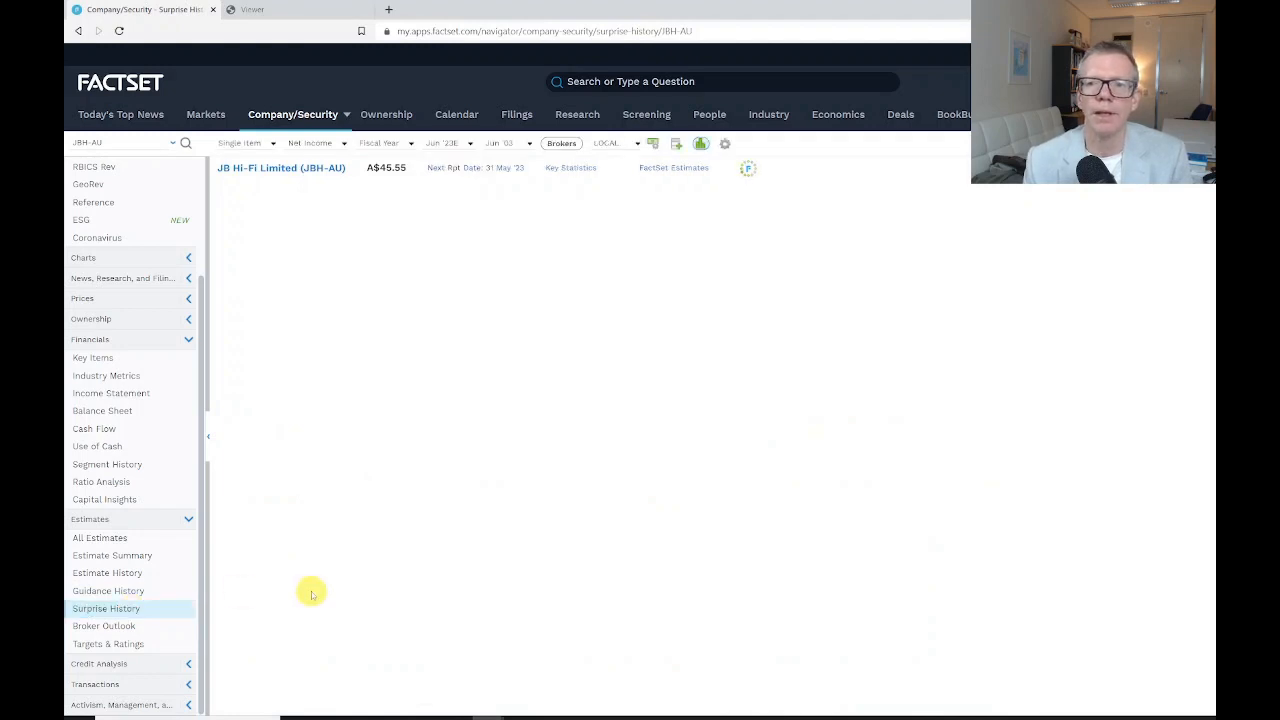
click(104, 608)
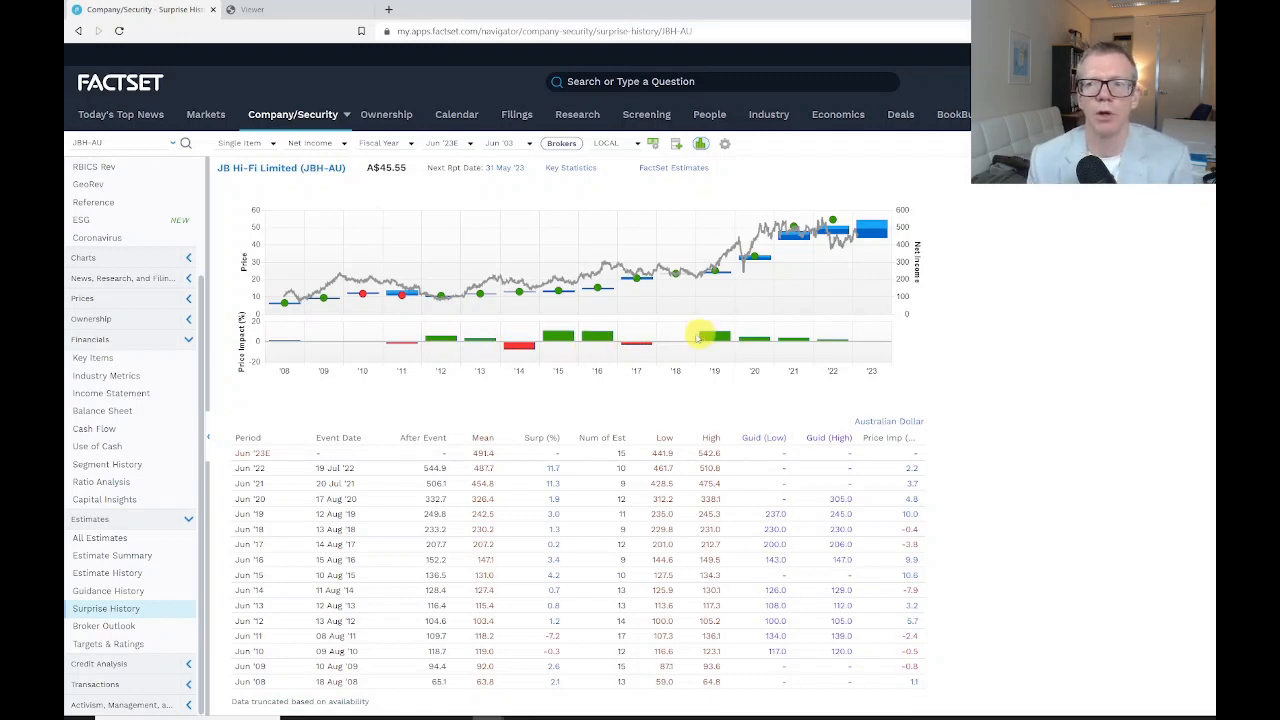
mouse_move(771, 344)
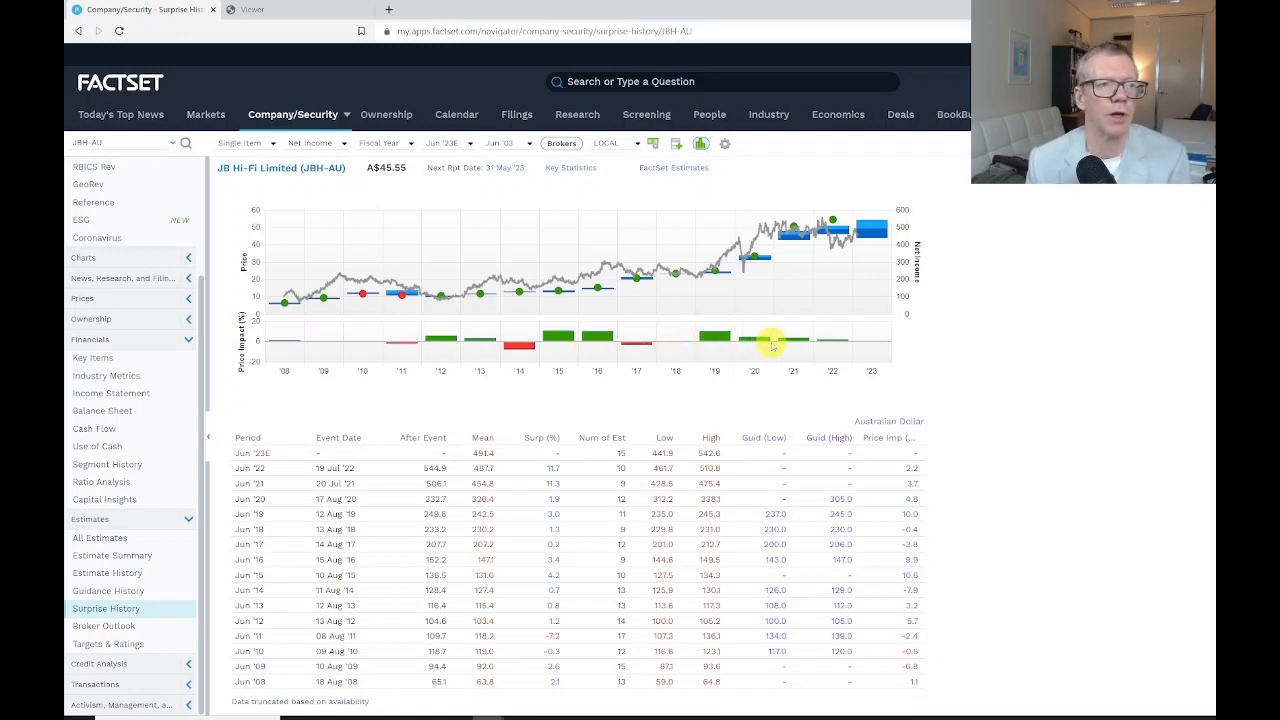
mouse_move(840, 371)
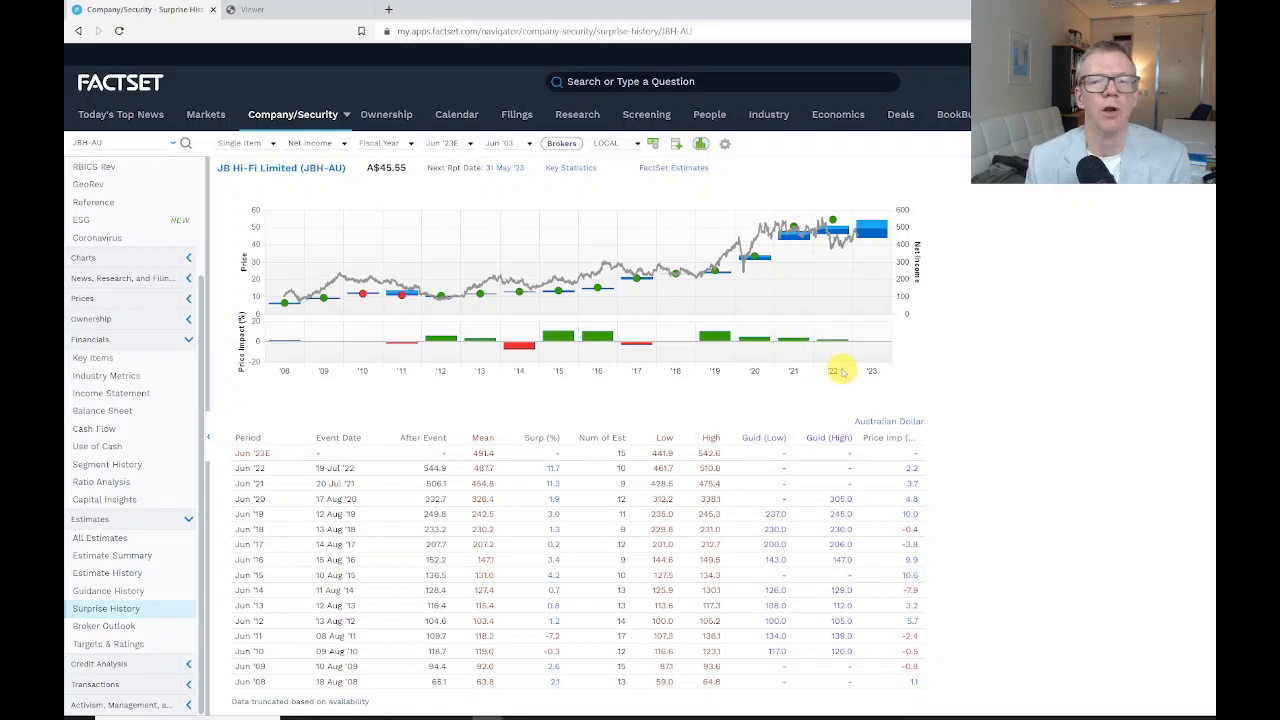
mouse_move(990, 424)
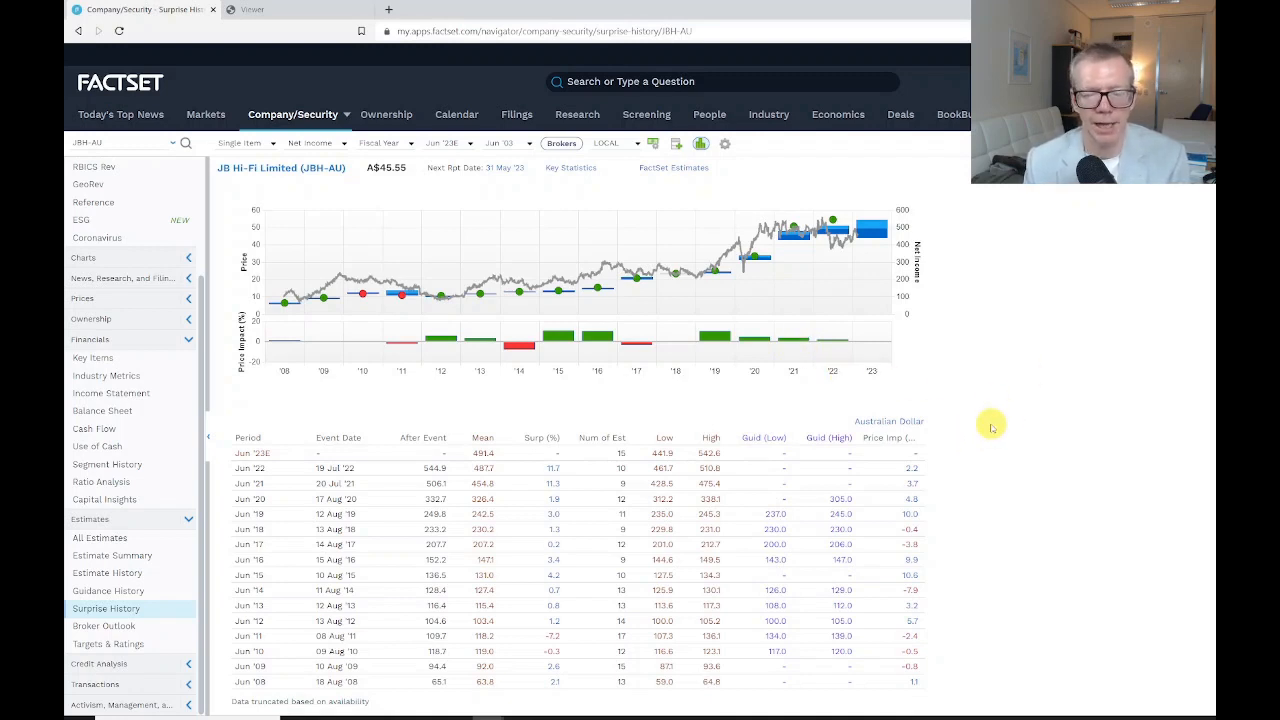
mouse_move(996, 437)
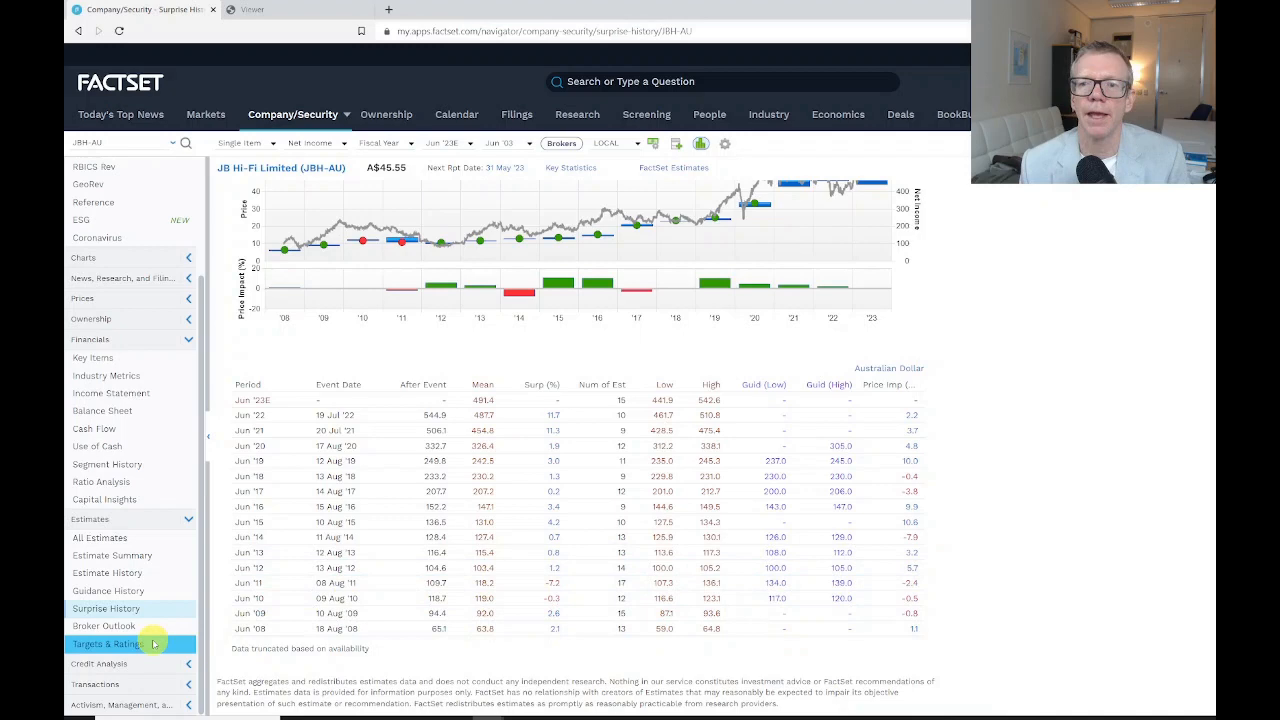
Show JB Hi-Fi's Targets & Ratings page with the Hold consensus and A$47.23 mean target.
click(107, 643)
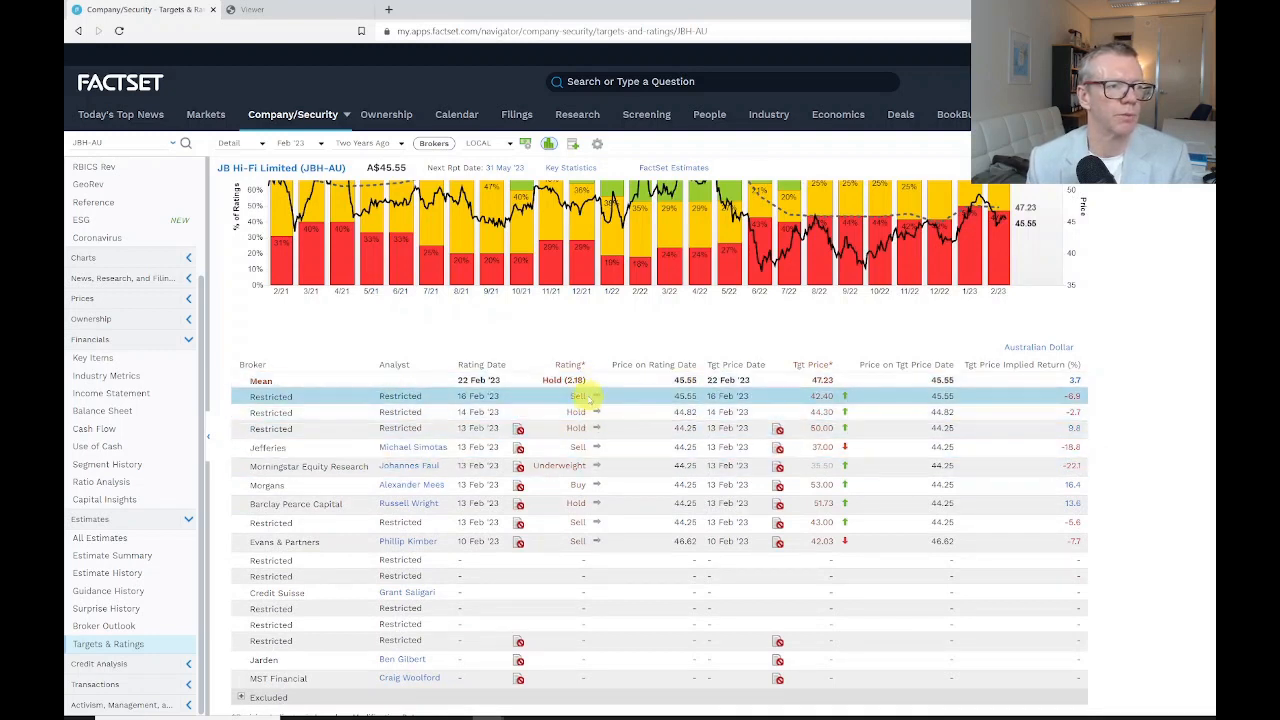
mouse_move(576, 485)
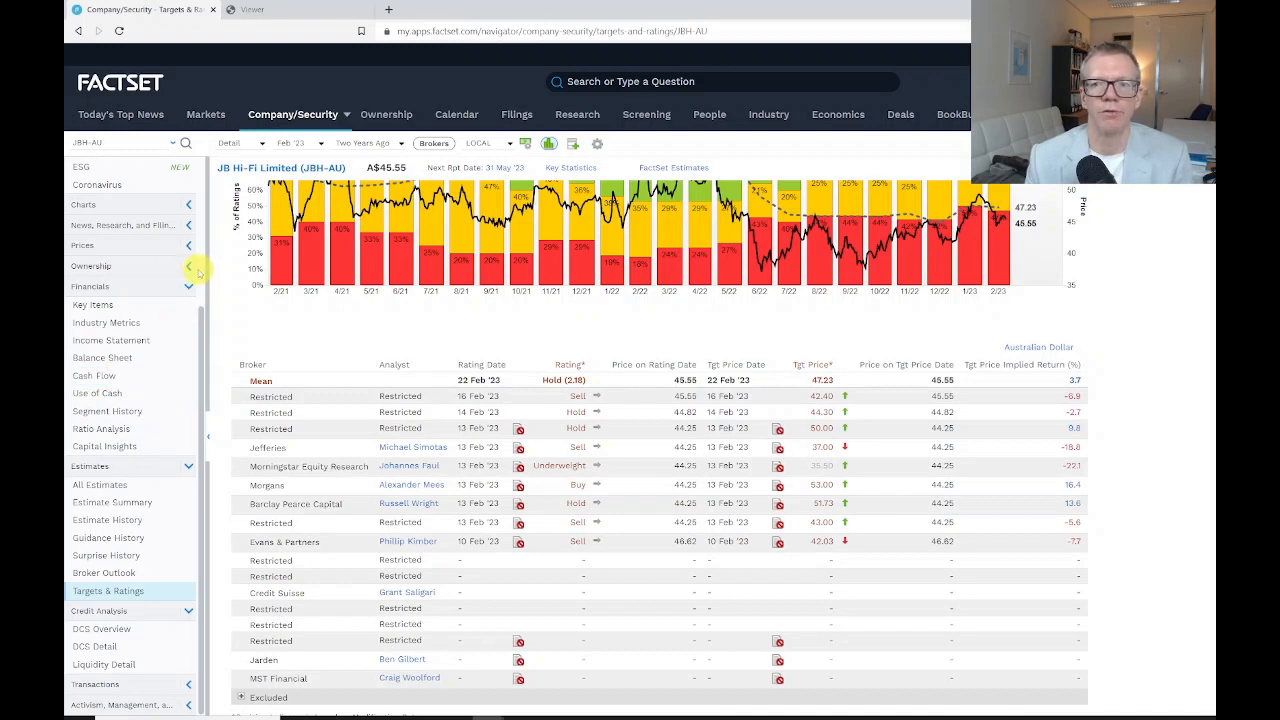
mouse_move(209, 261)
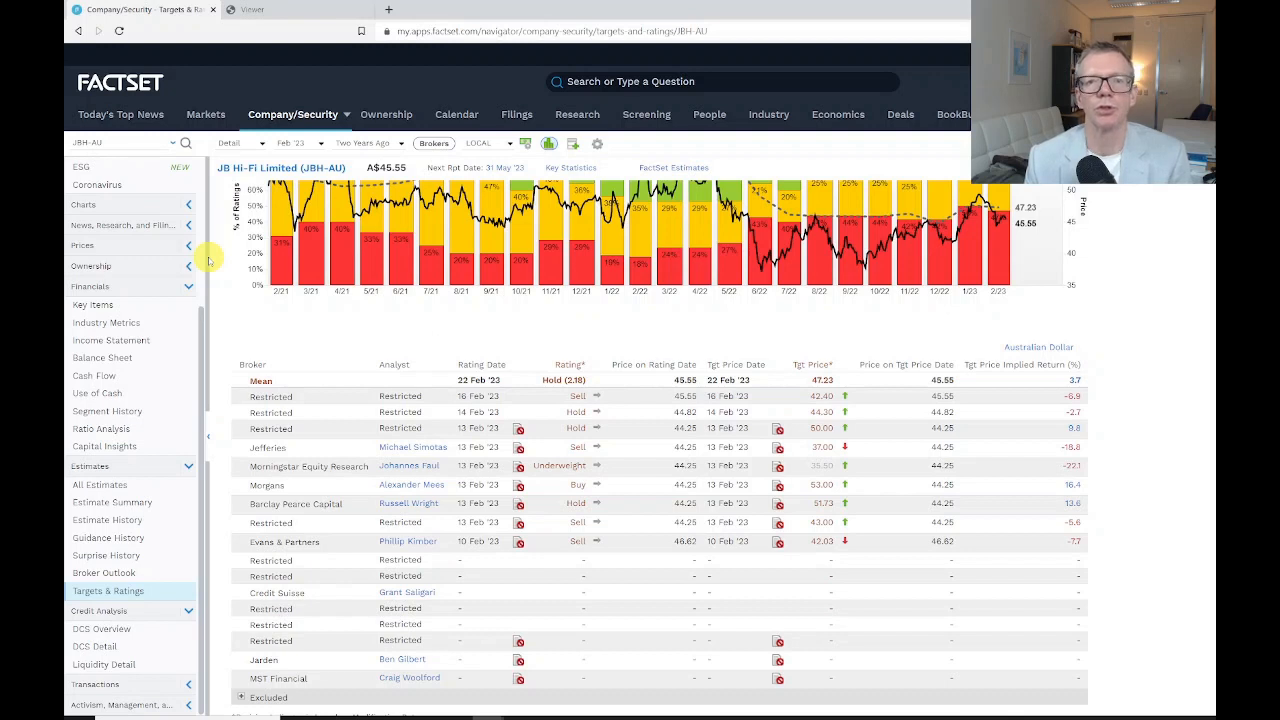
mouse_move(555, 225)
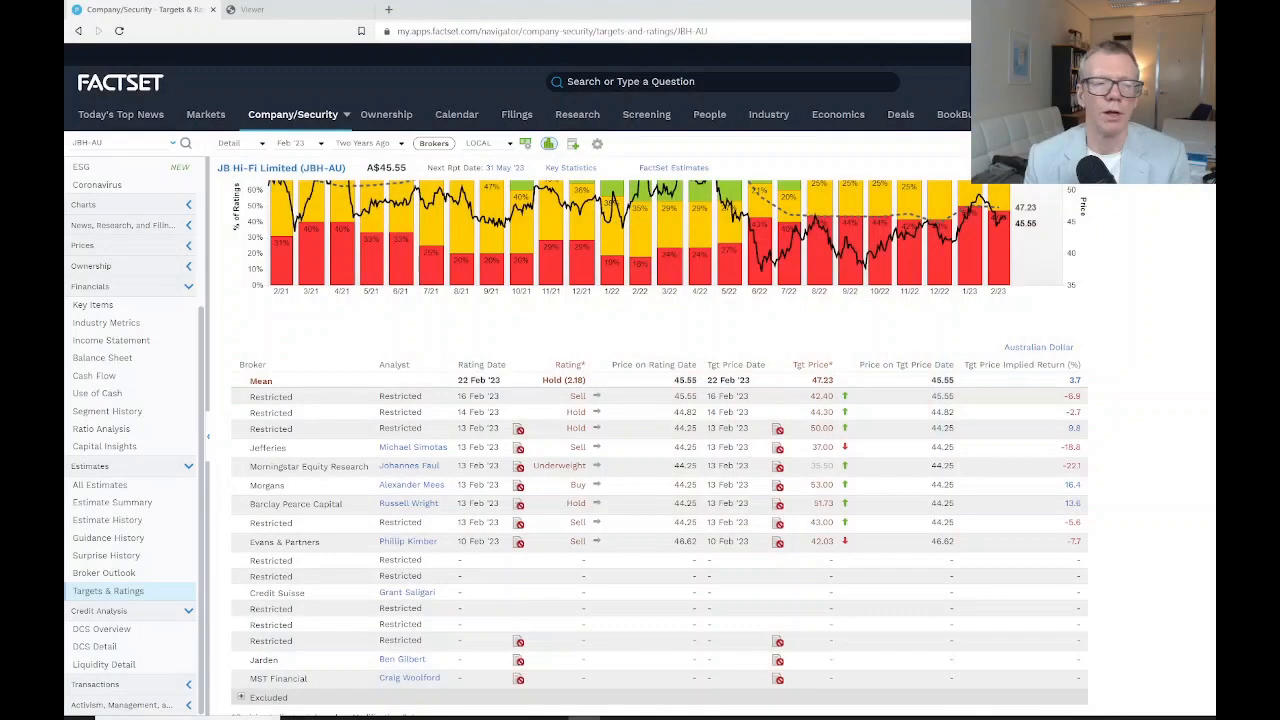
Show JB Hi-Fi's ten-year income statement and open its download dialog.
click(110, 340)
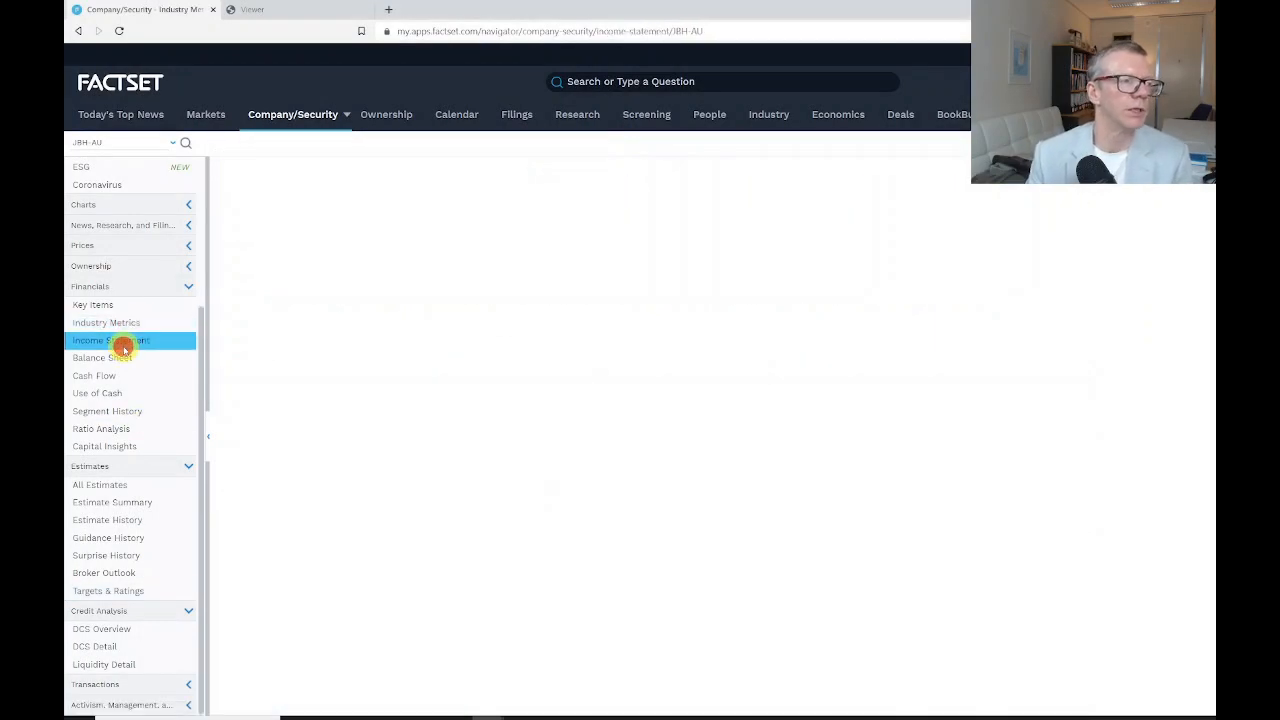
click(110, 340)
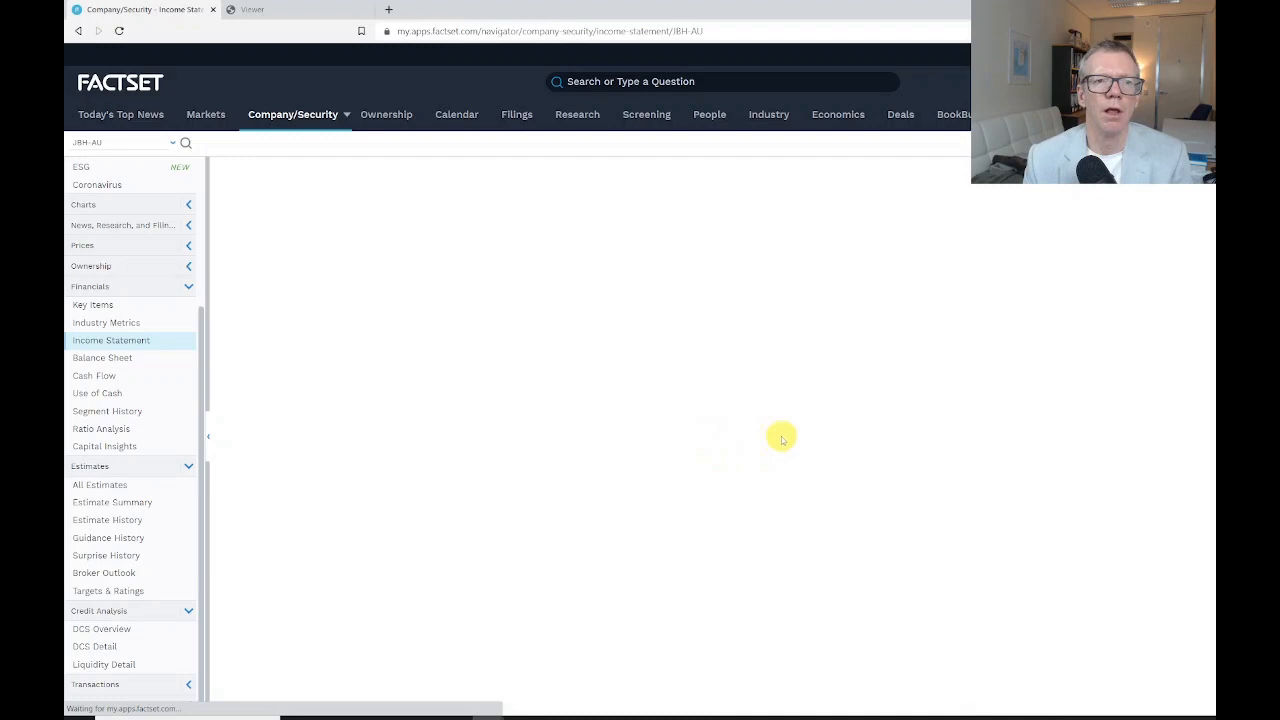
click(110, 340)
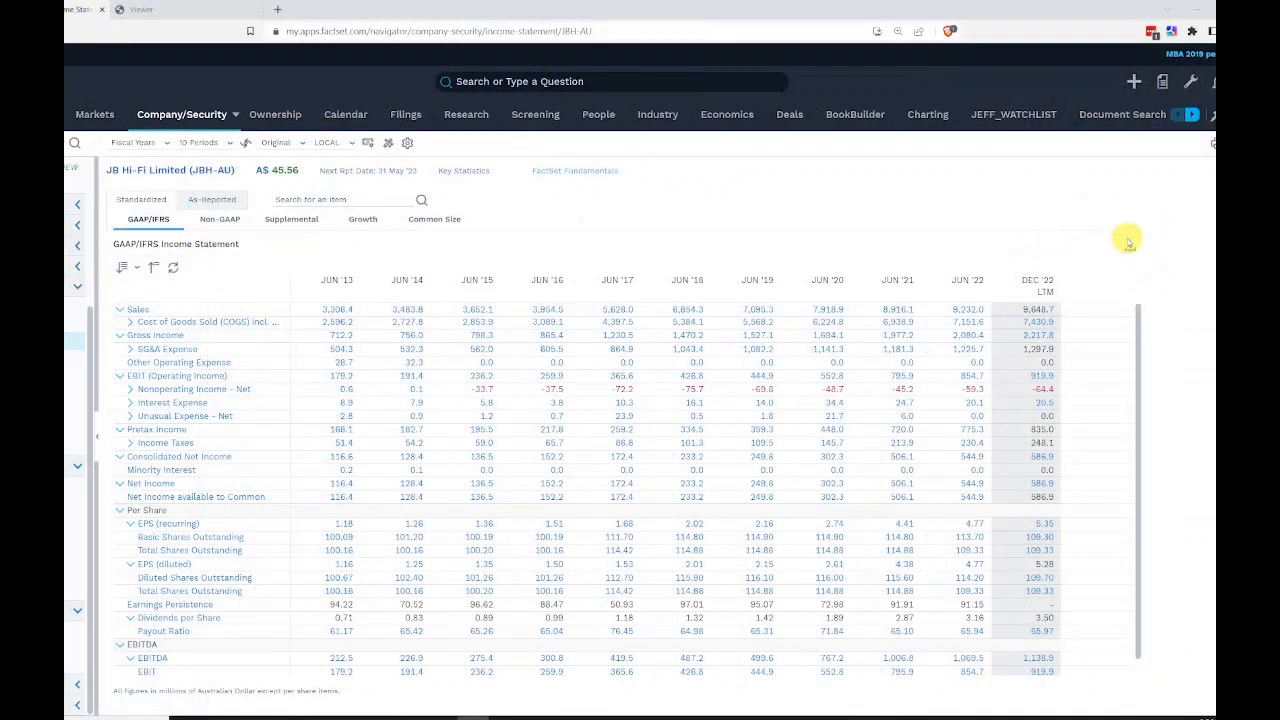
mouse_move(1126, 250)
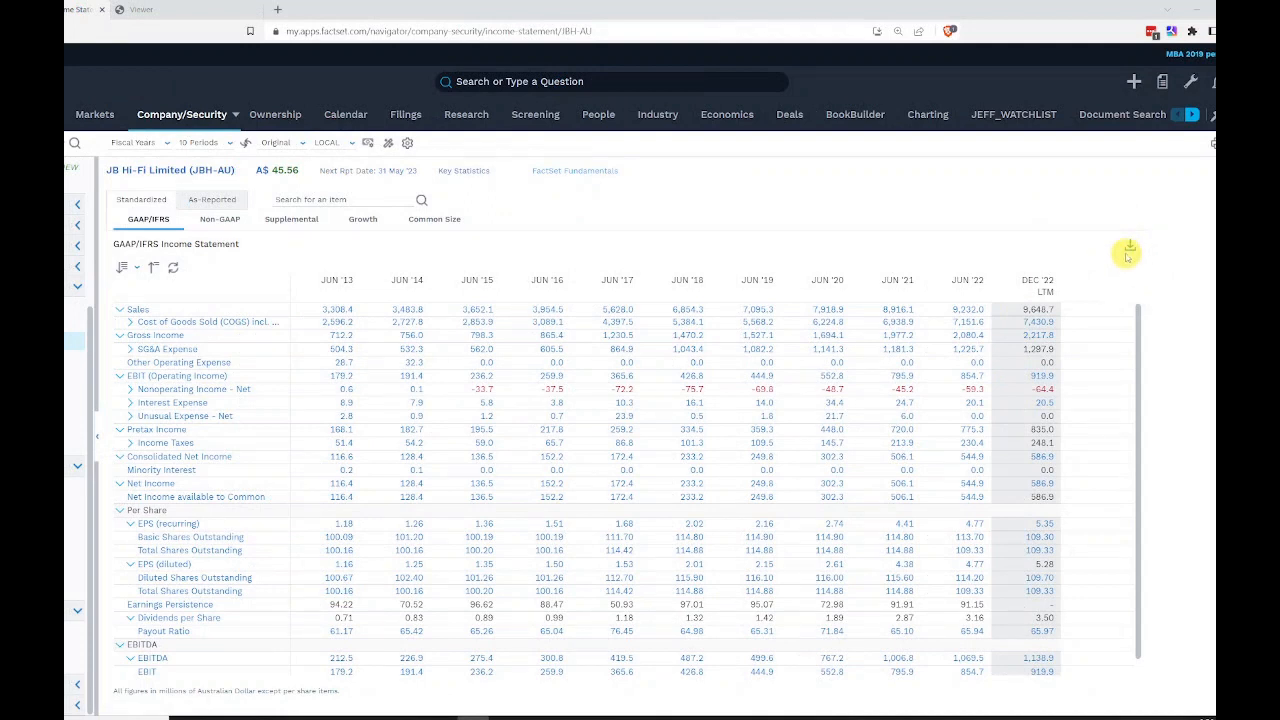
click(1127, 250)
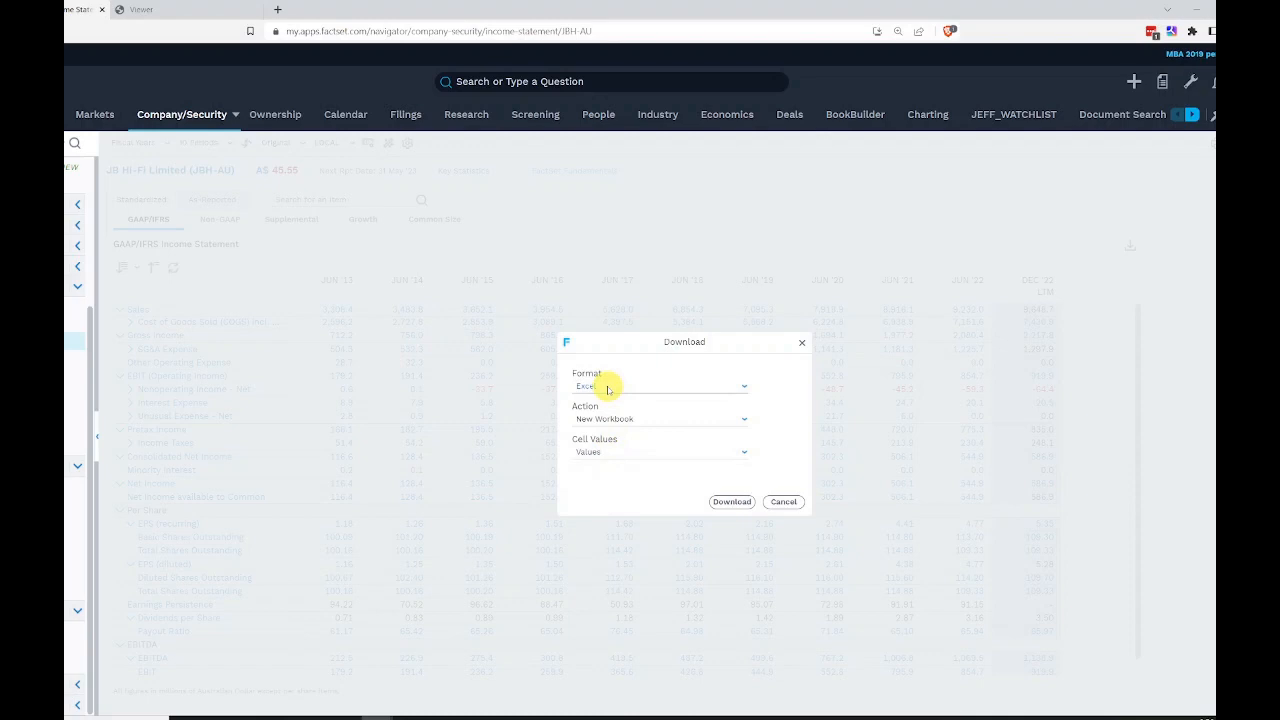
Download the income statement as Excel values into a new workbook.
click(660, 418)
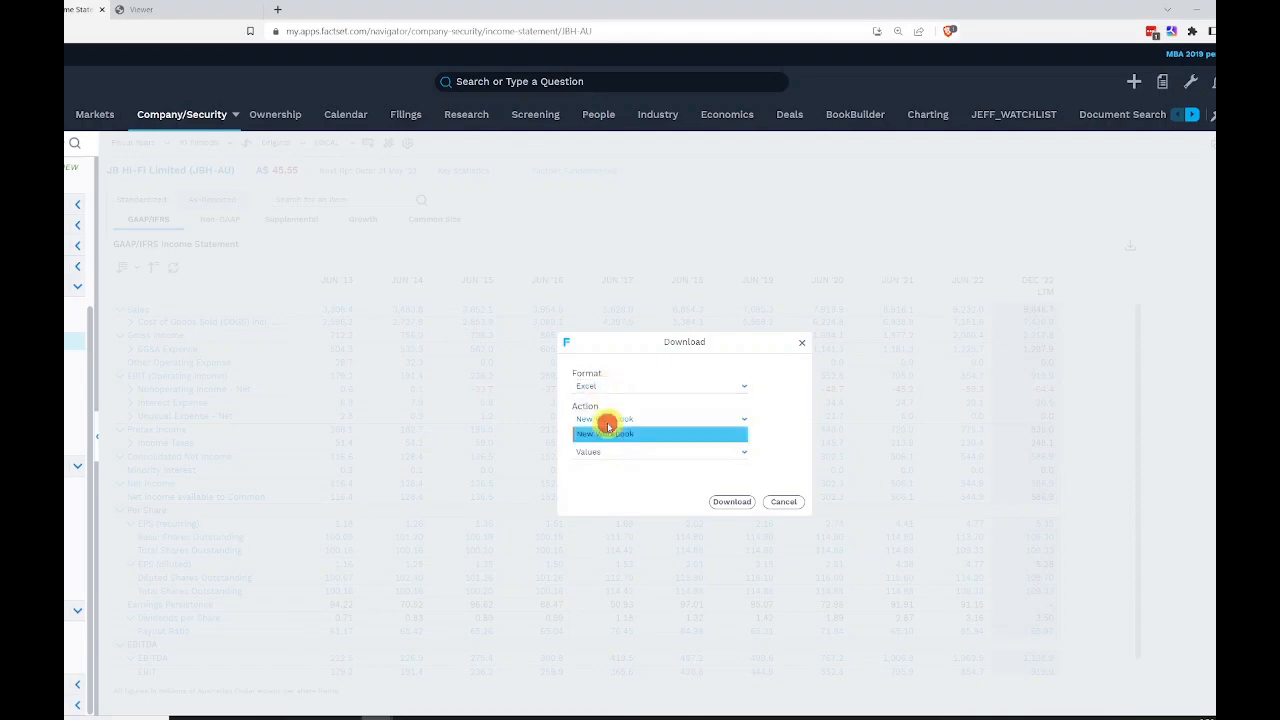
click(611, 434)
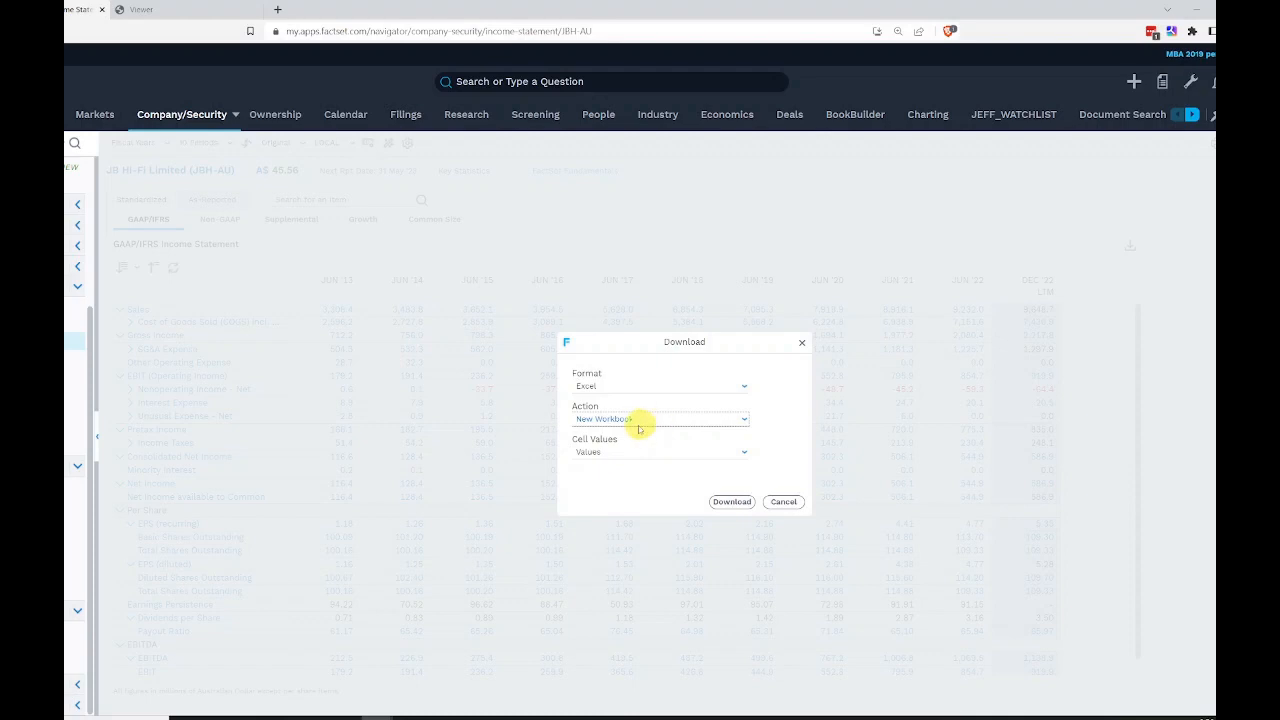
mouse_move(607, 454)
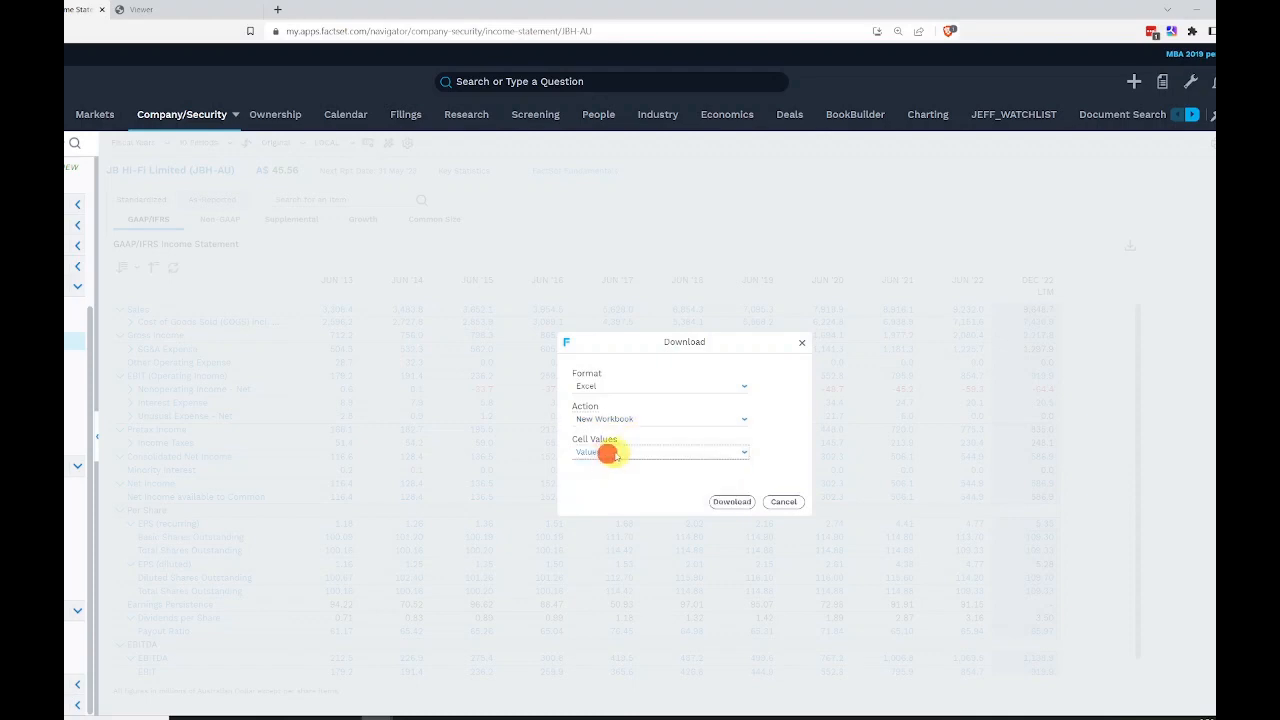
mouse_move(650, 473)
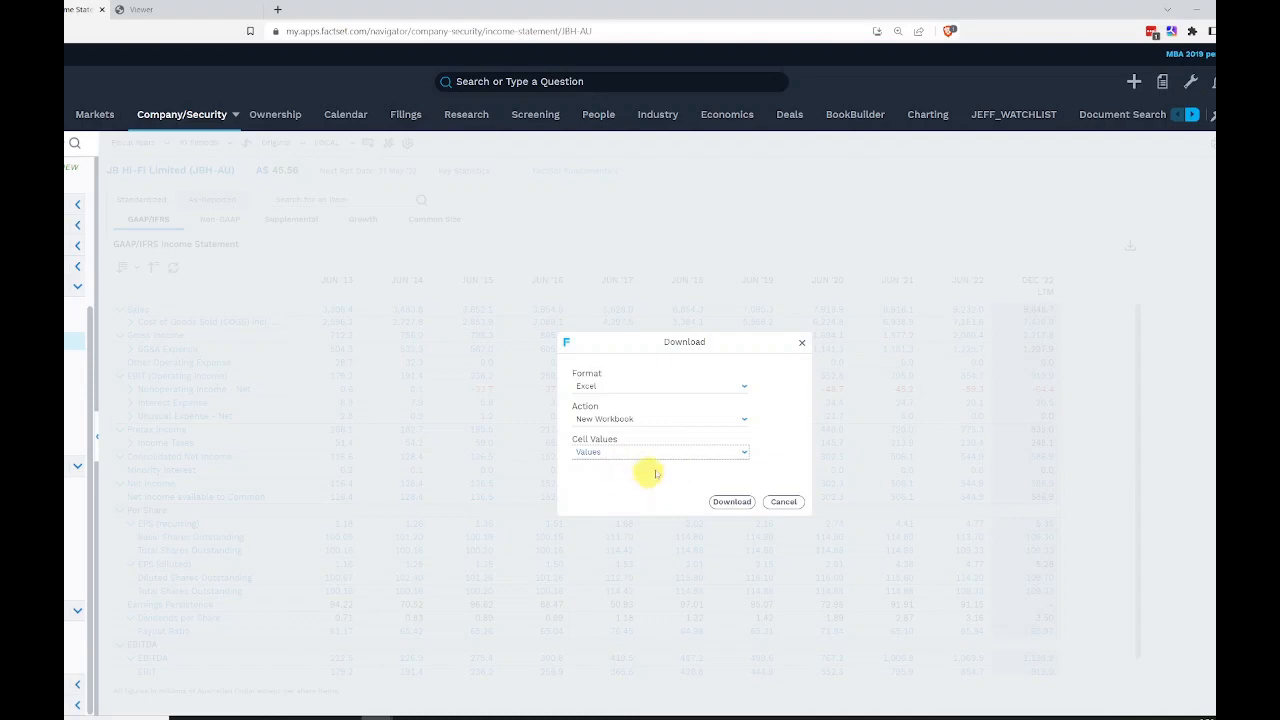
click(783, 501)
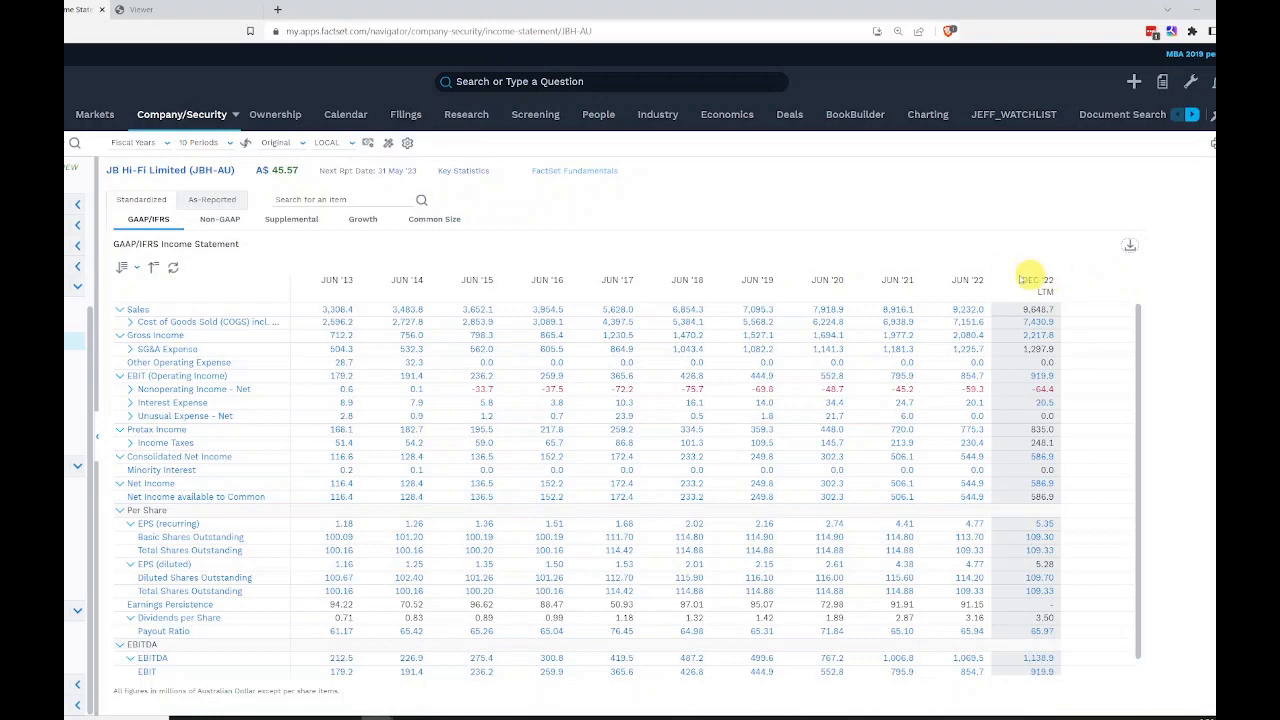
mouse_move(1029, 280)
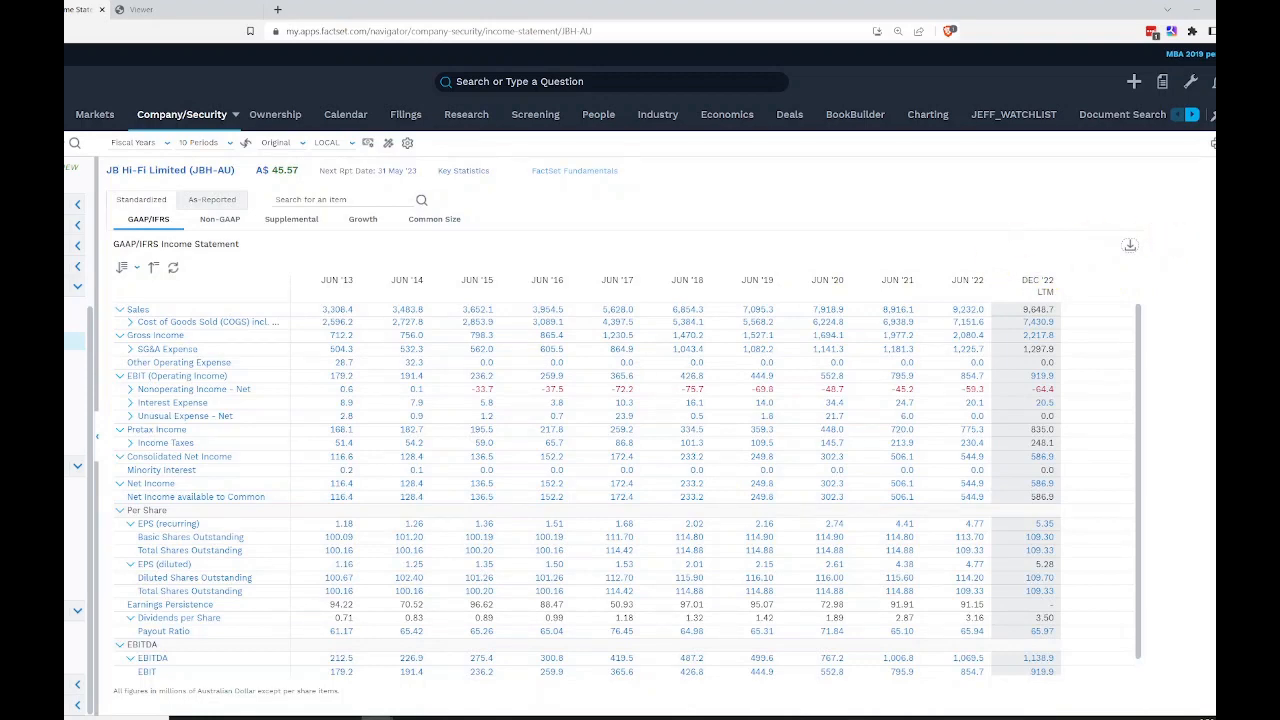